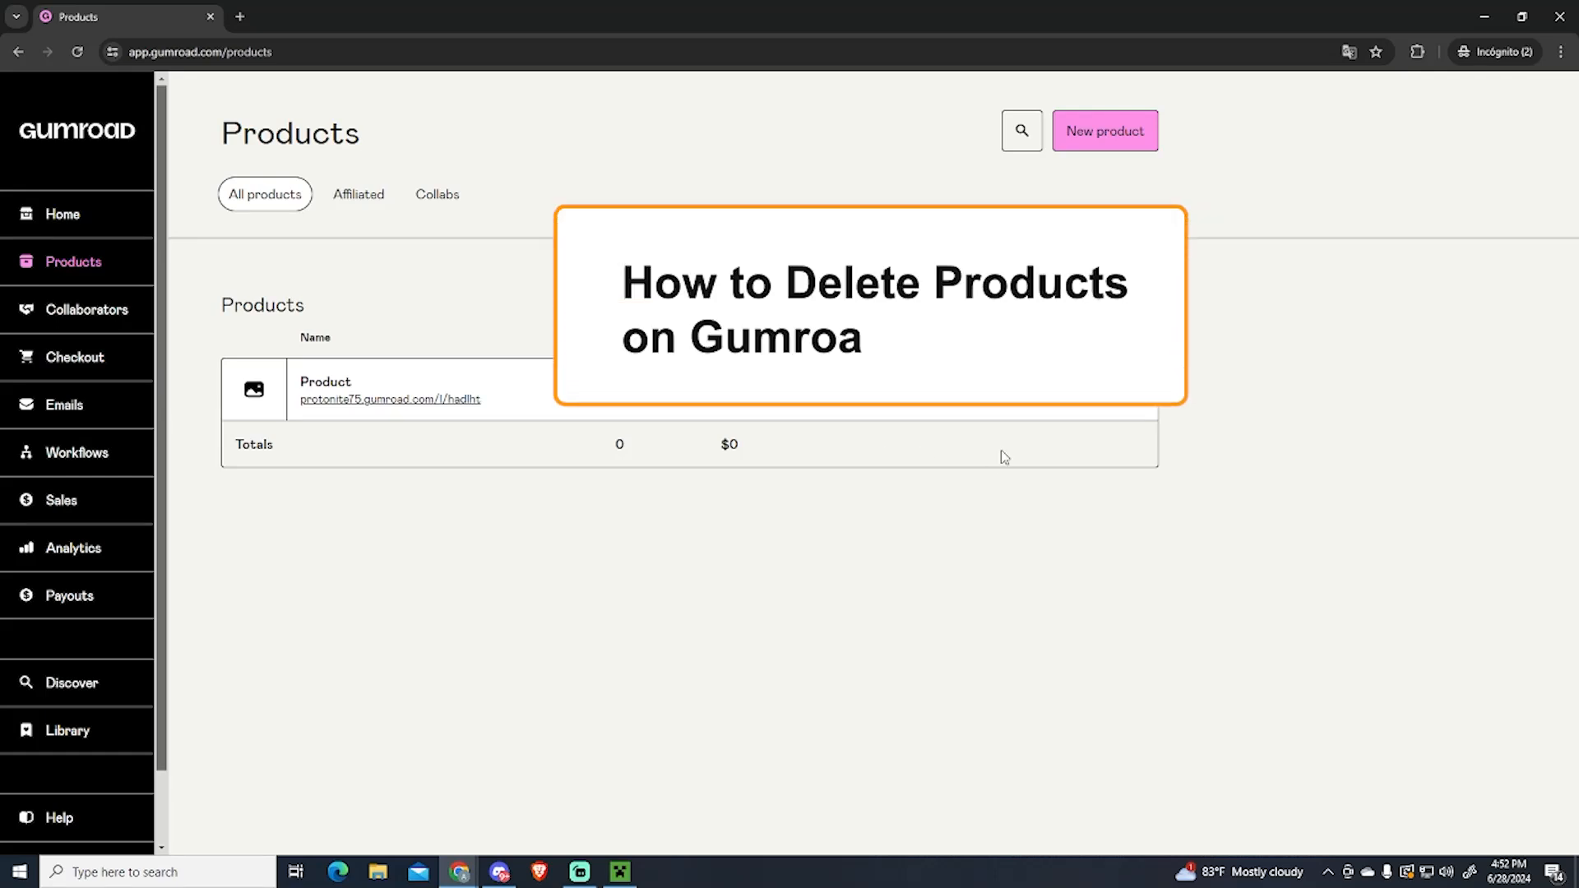
Step: Open the public profile page in a new tab from the Products dashboard
type("d")
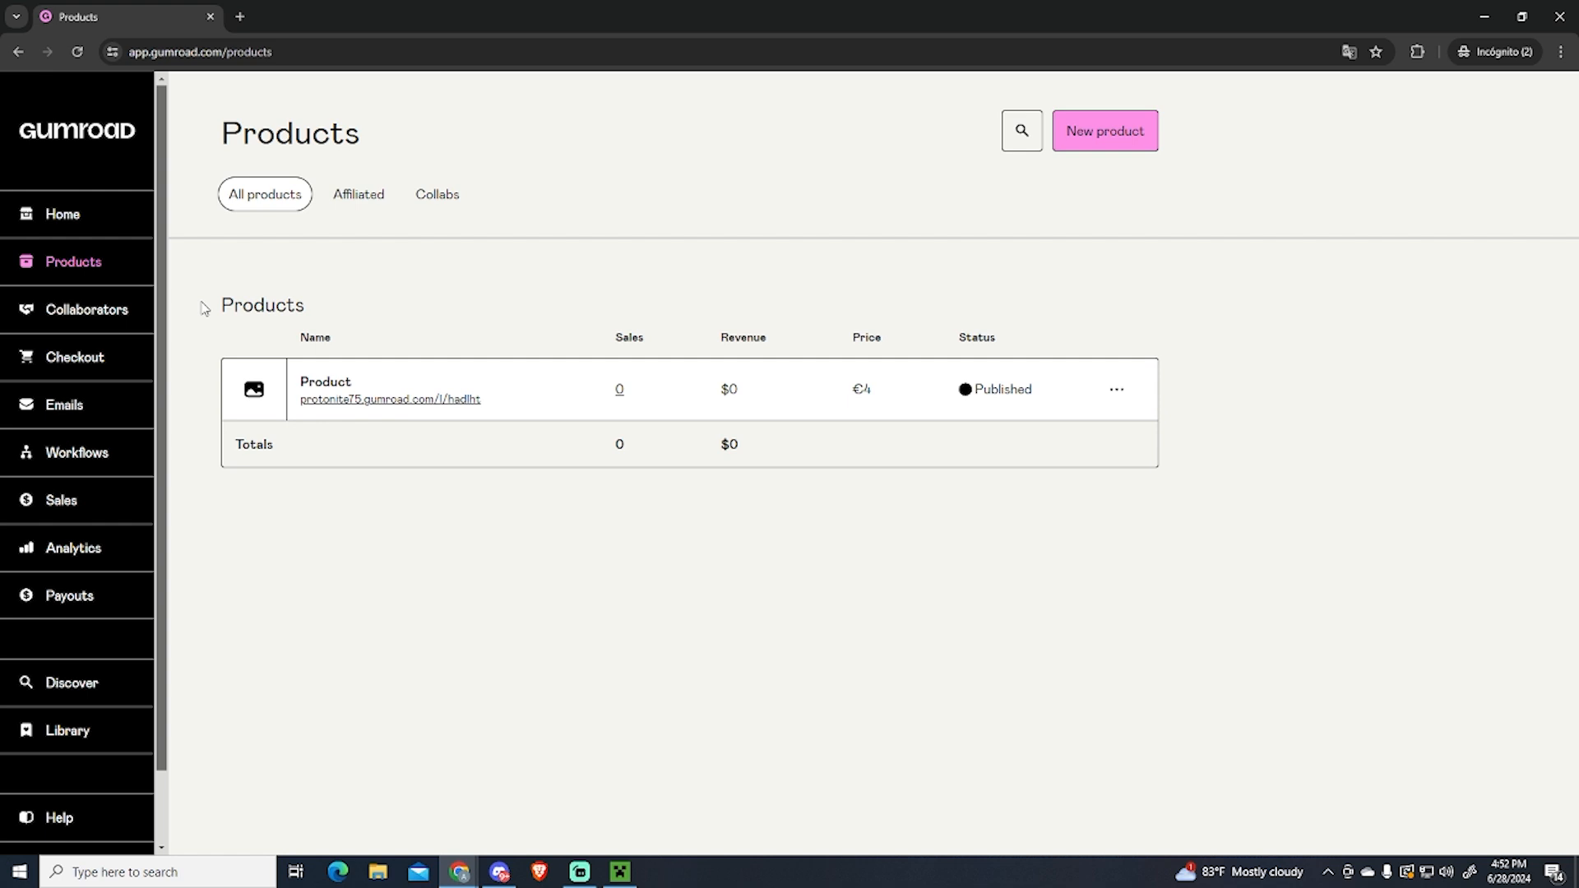
mouse_move(318, 347)
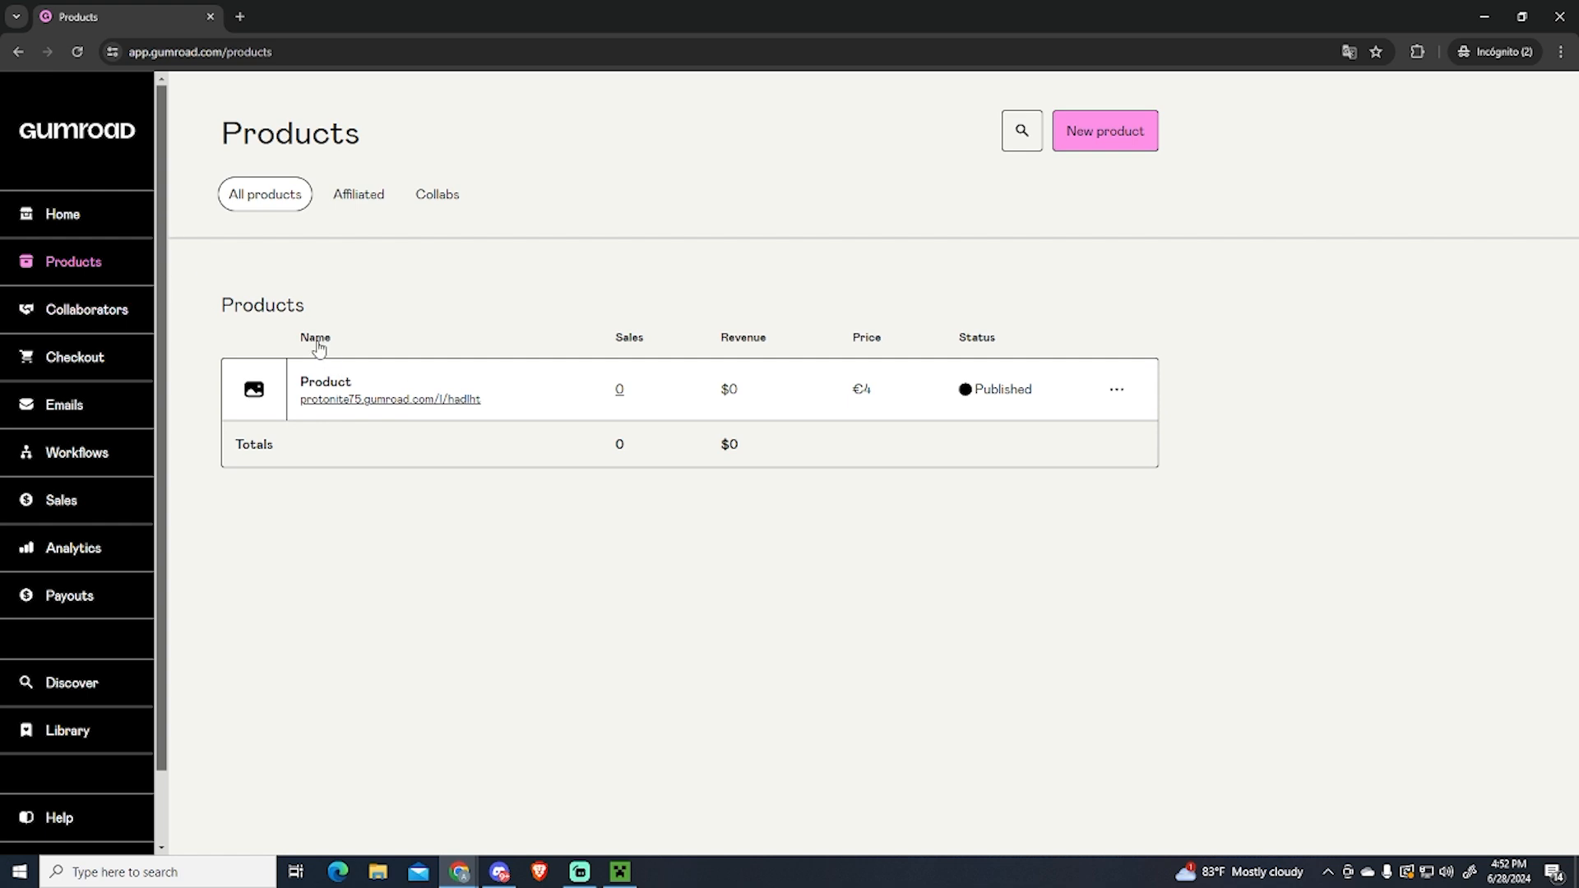
mouse_move(178, 389)
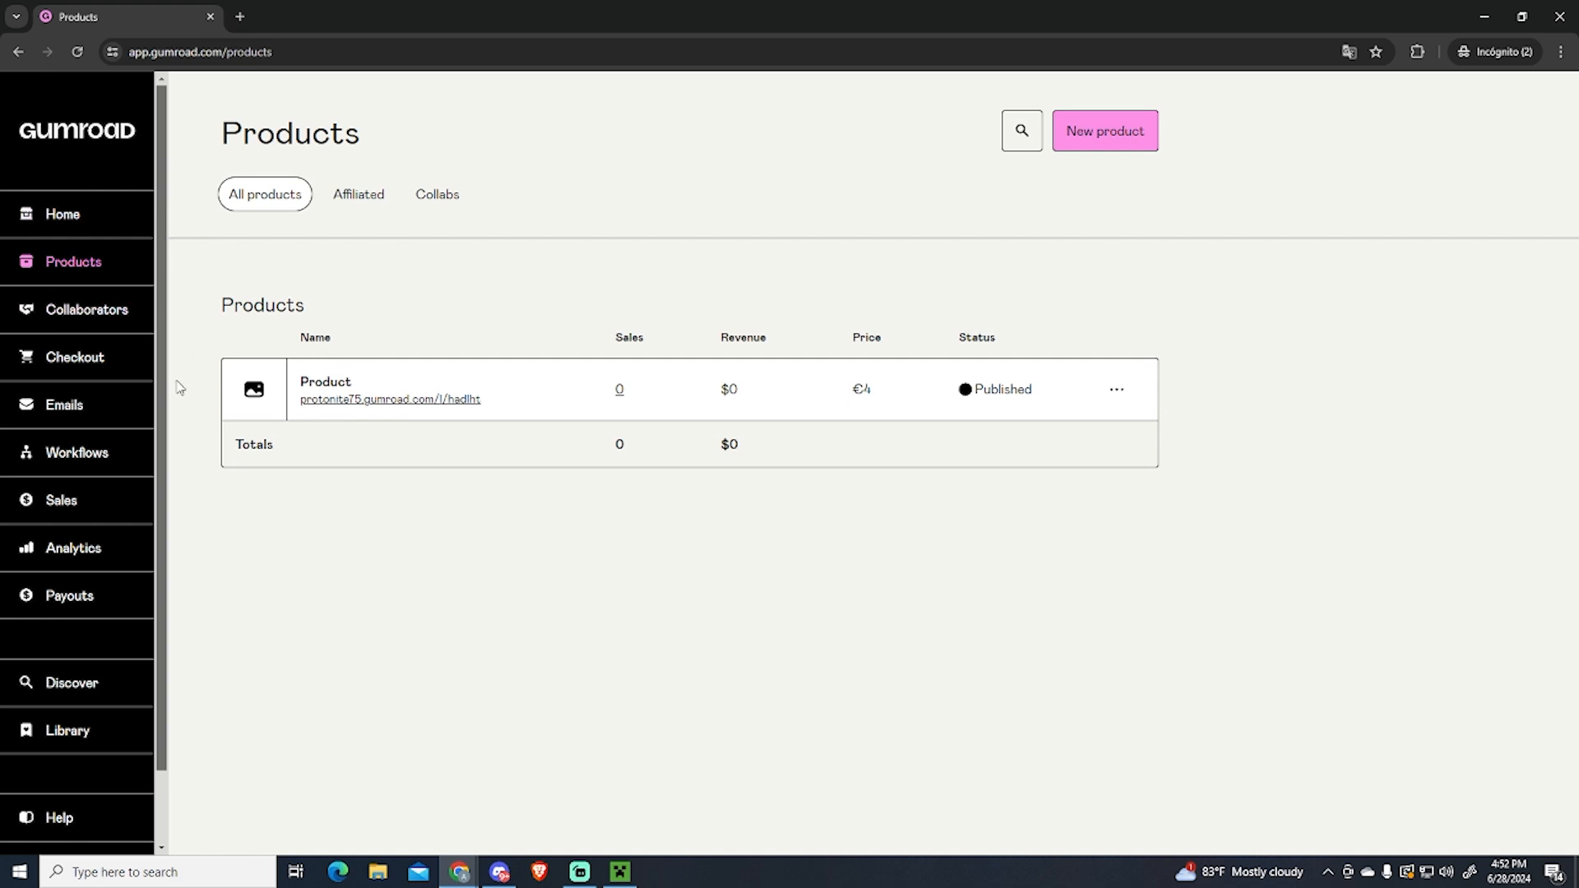
mouse_move(164, 397)
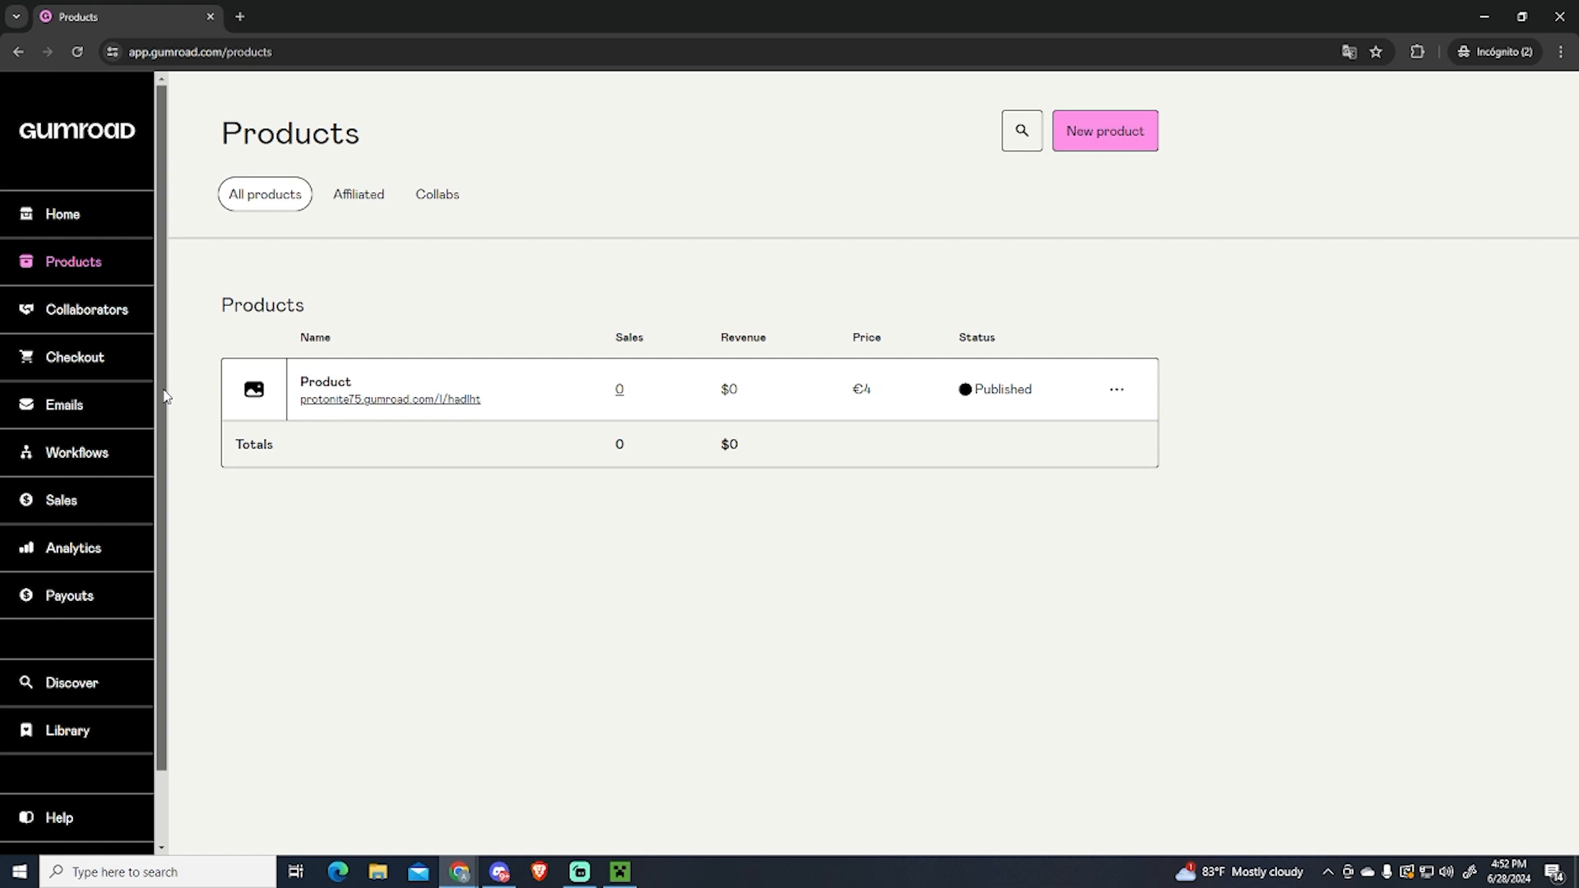
mouse_move(87, 310)
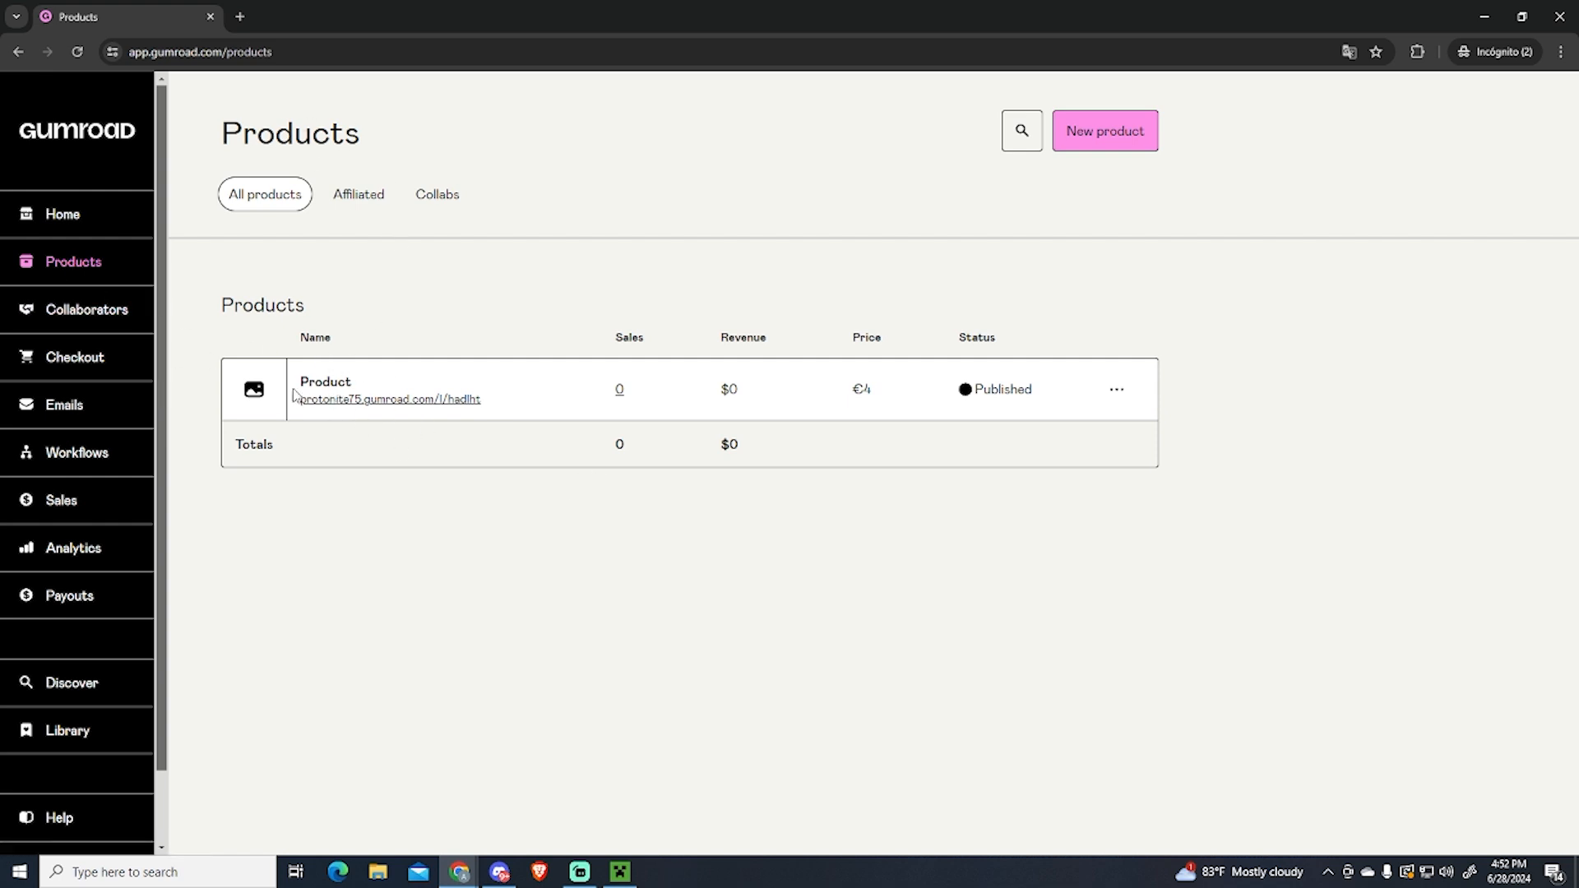
mouse_move(360, 393)
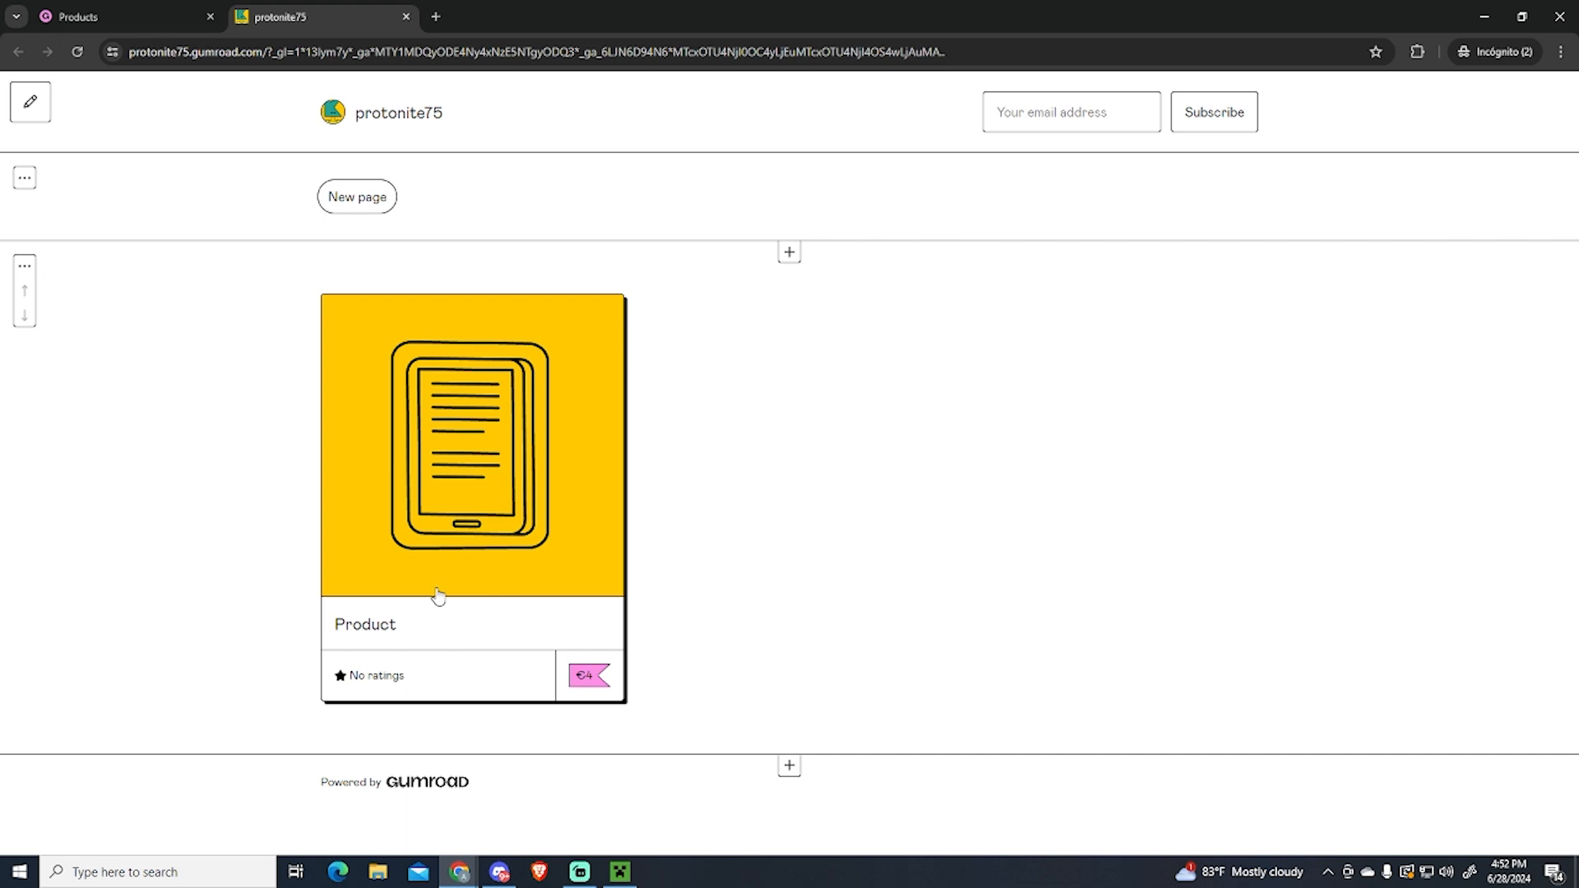
Step: View the Product's €4 public listing page, then return to the Products dashboard
left_click(473, 446)
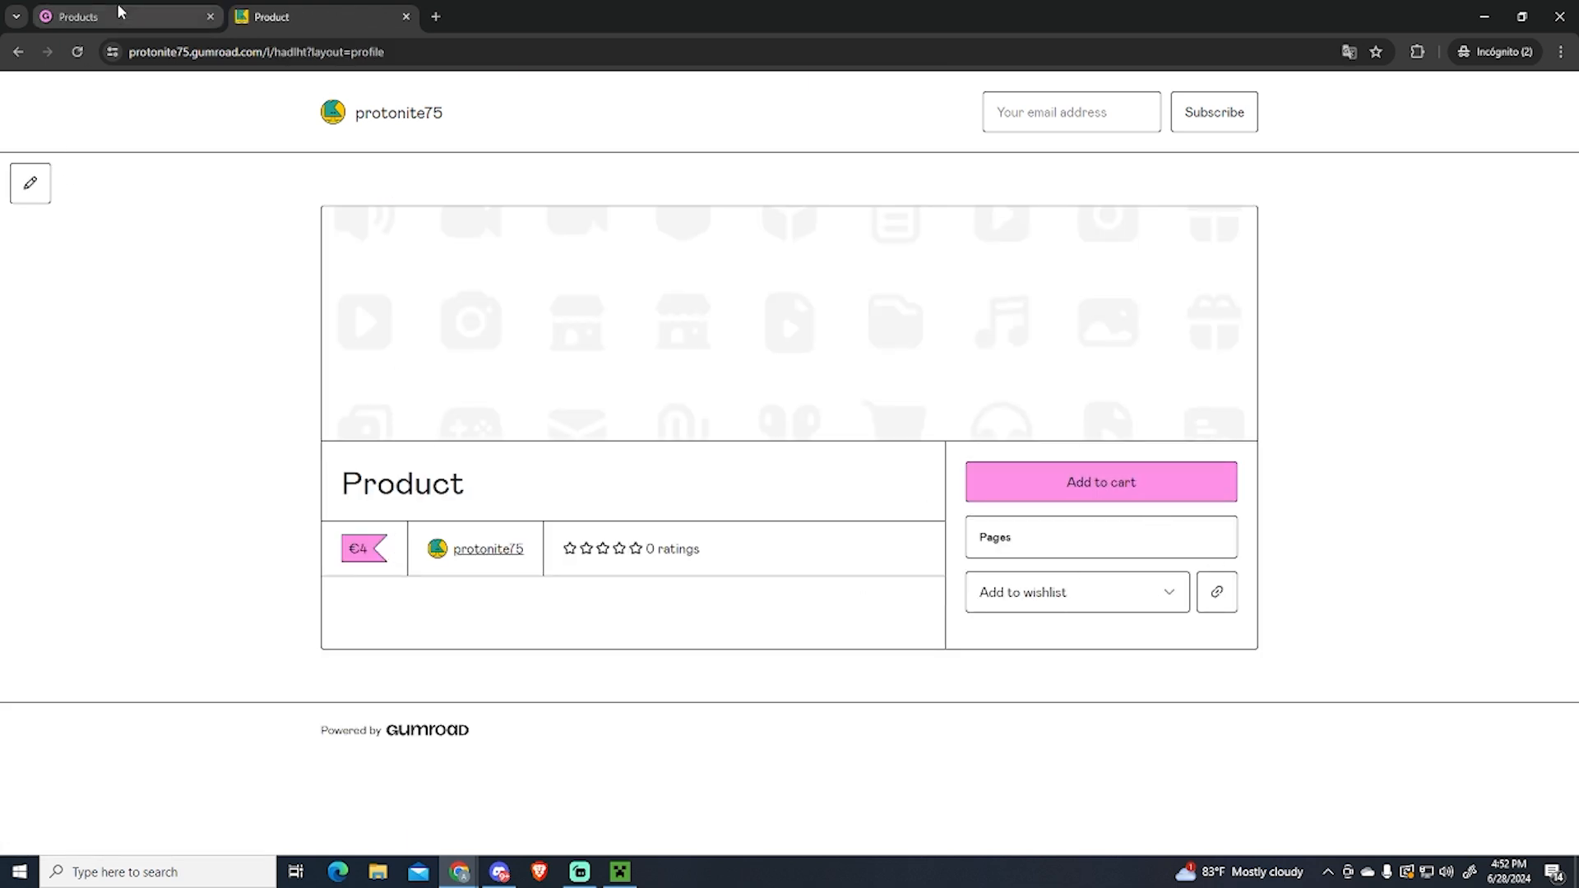
left_click(120, 17)
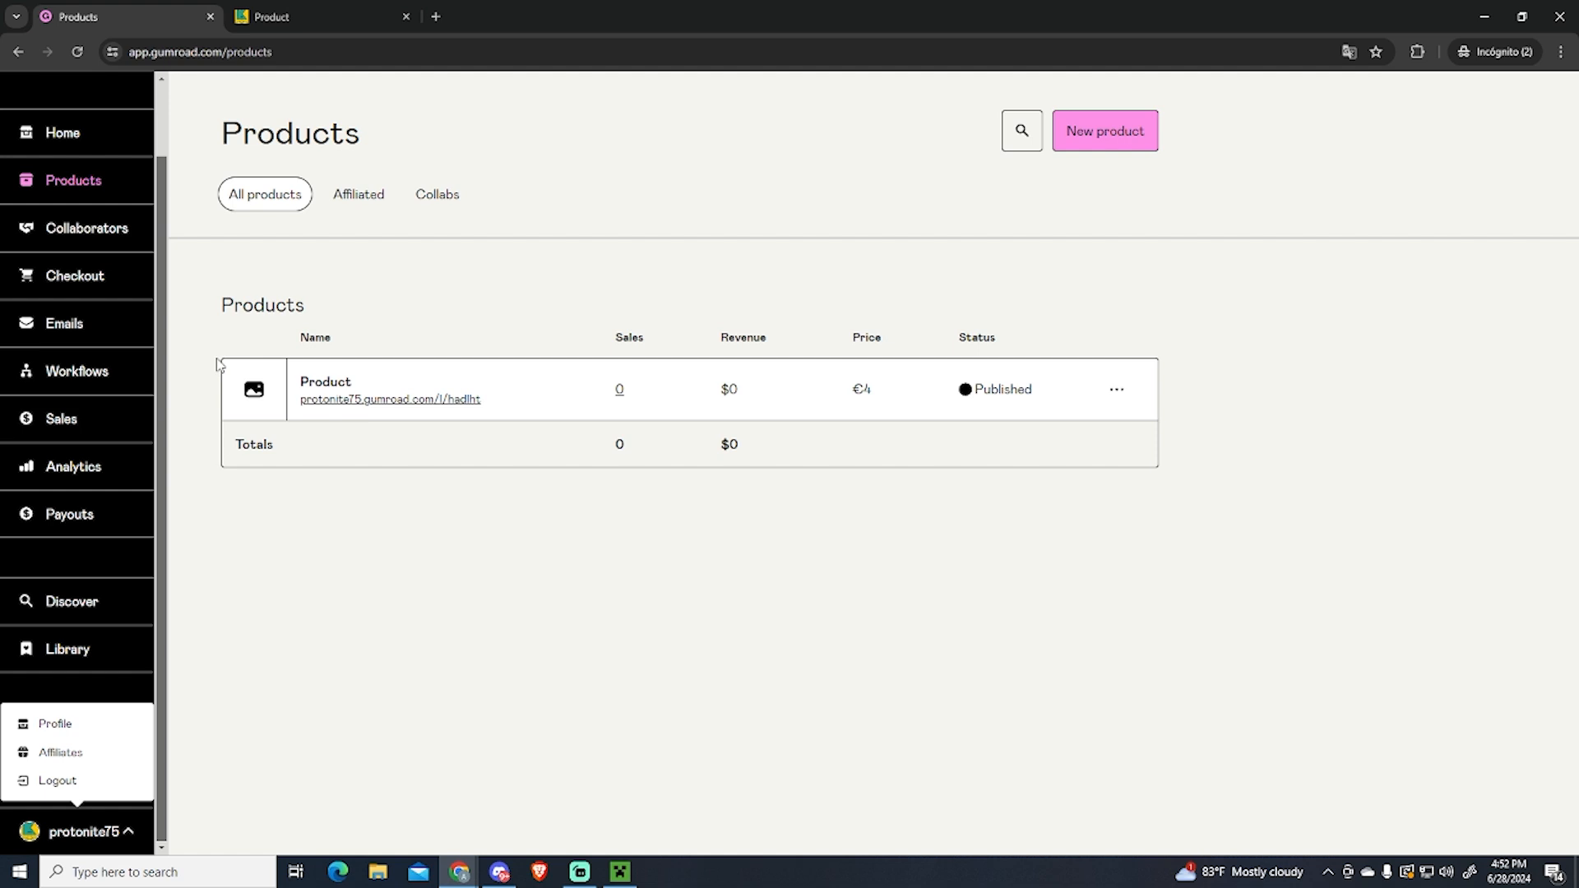
mouse_move(252, 136)
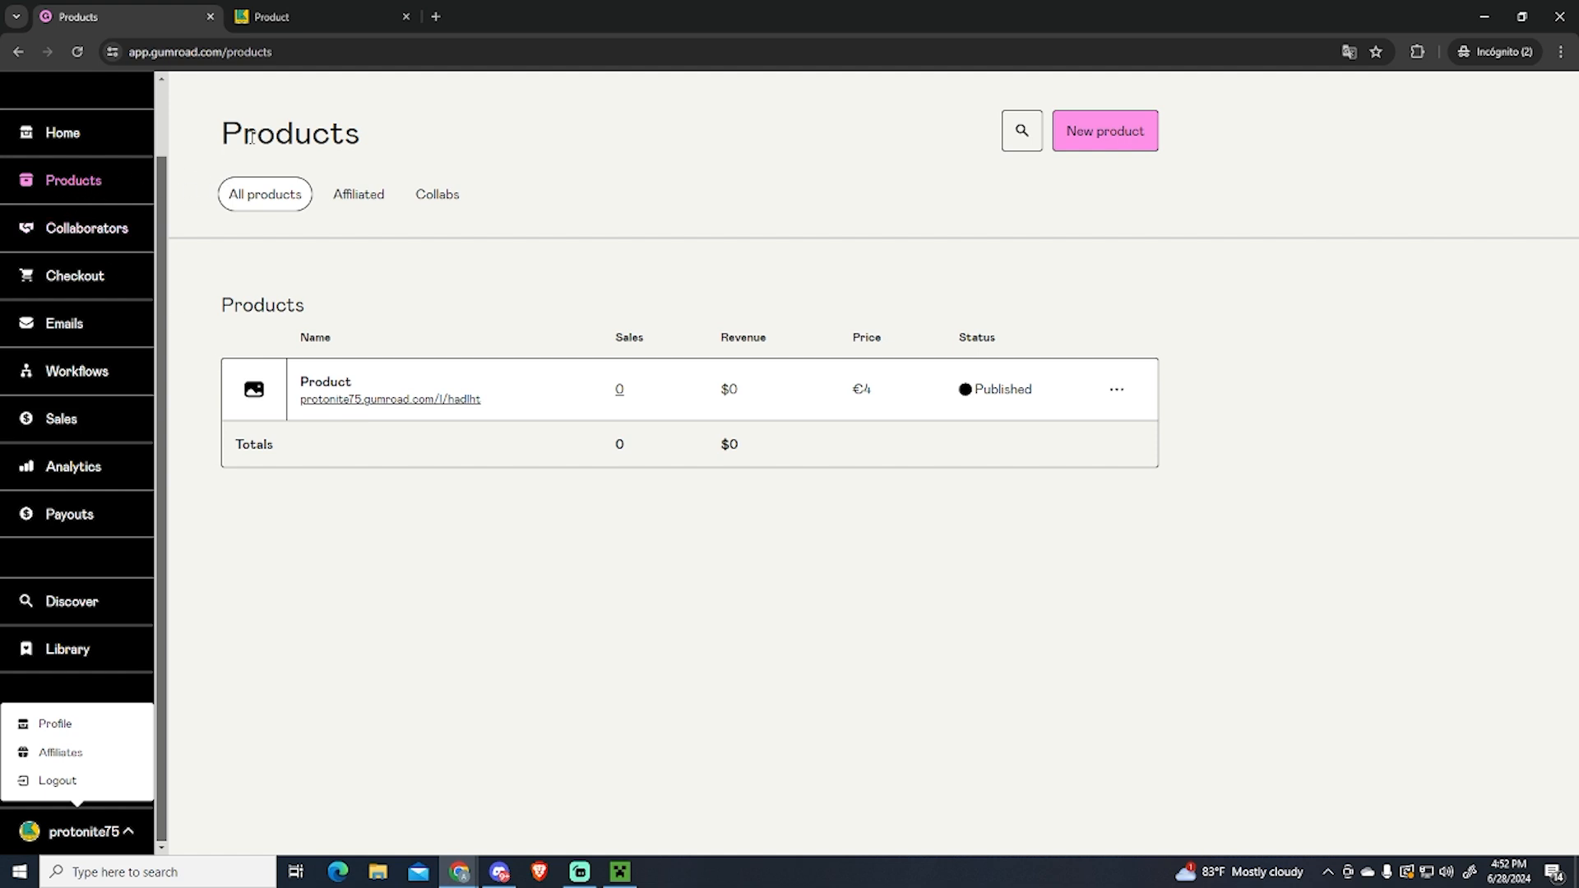
mouse_move(1115, 393)
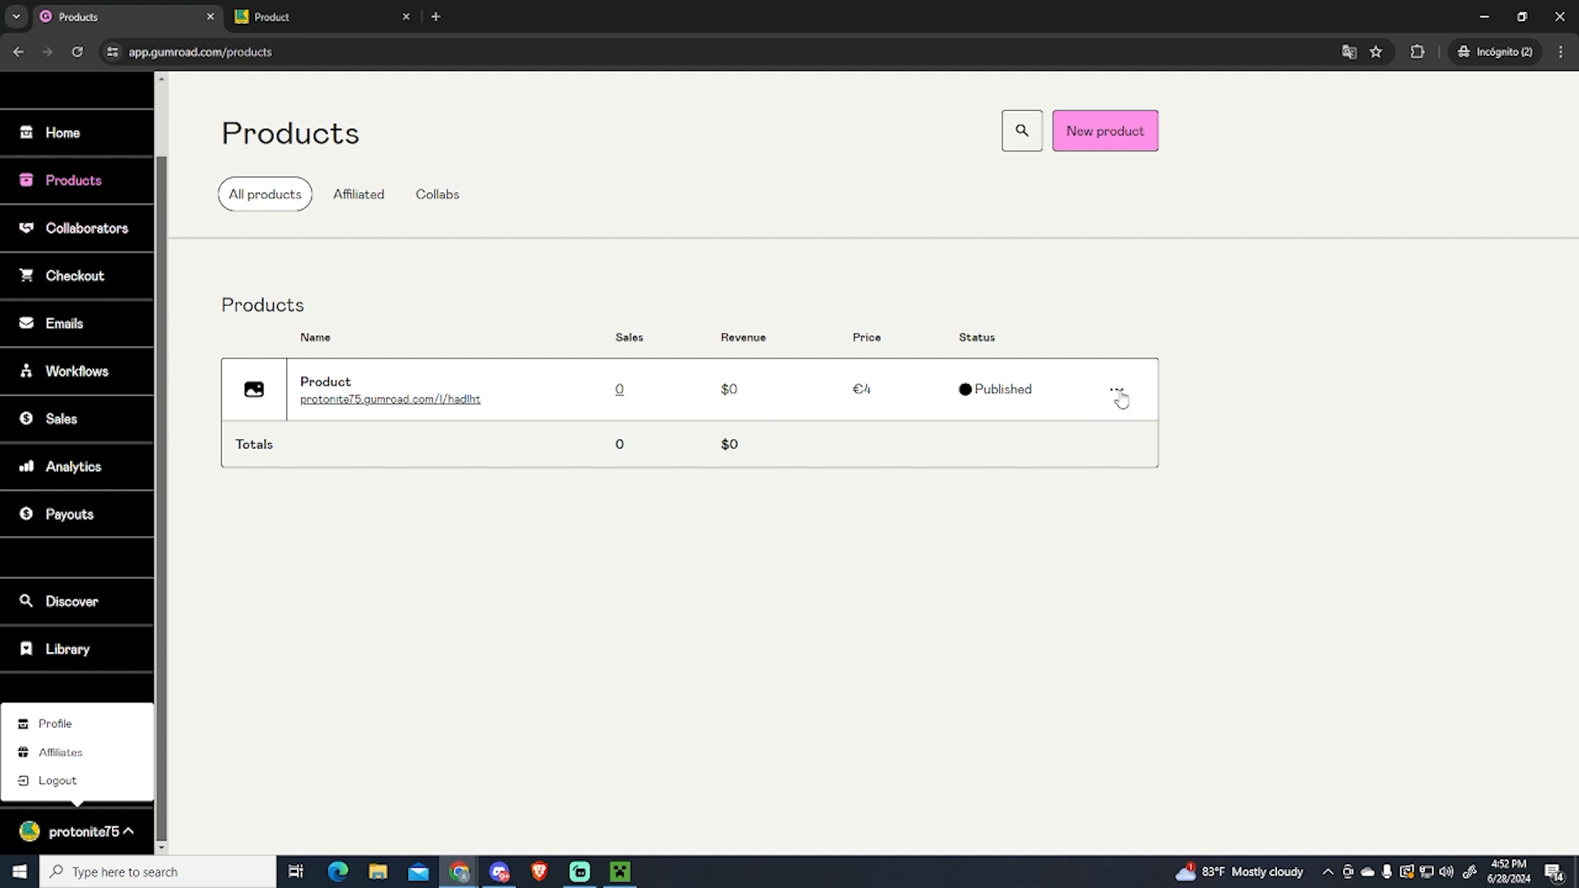
left_click(1116, 391)
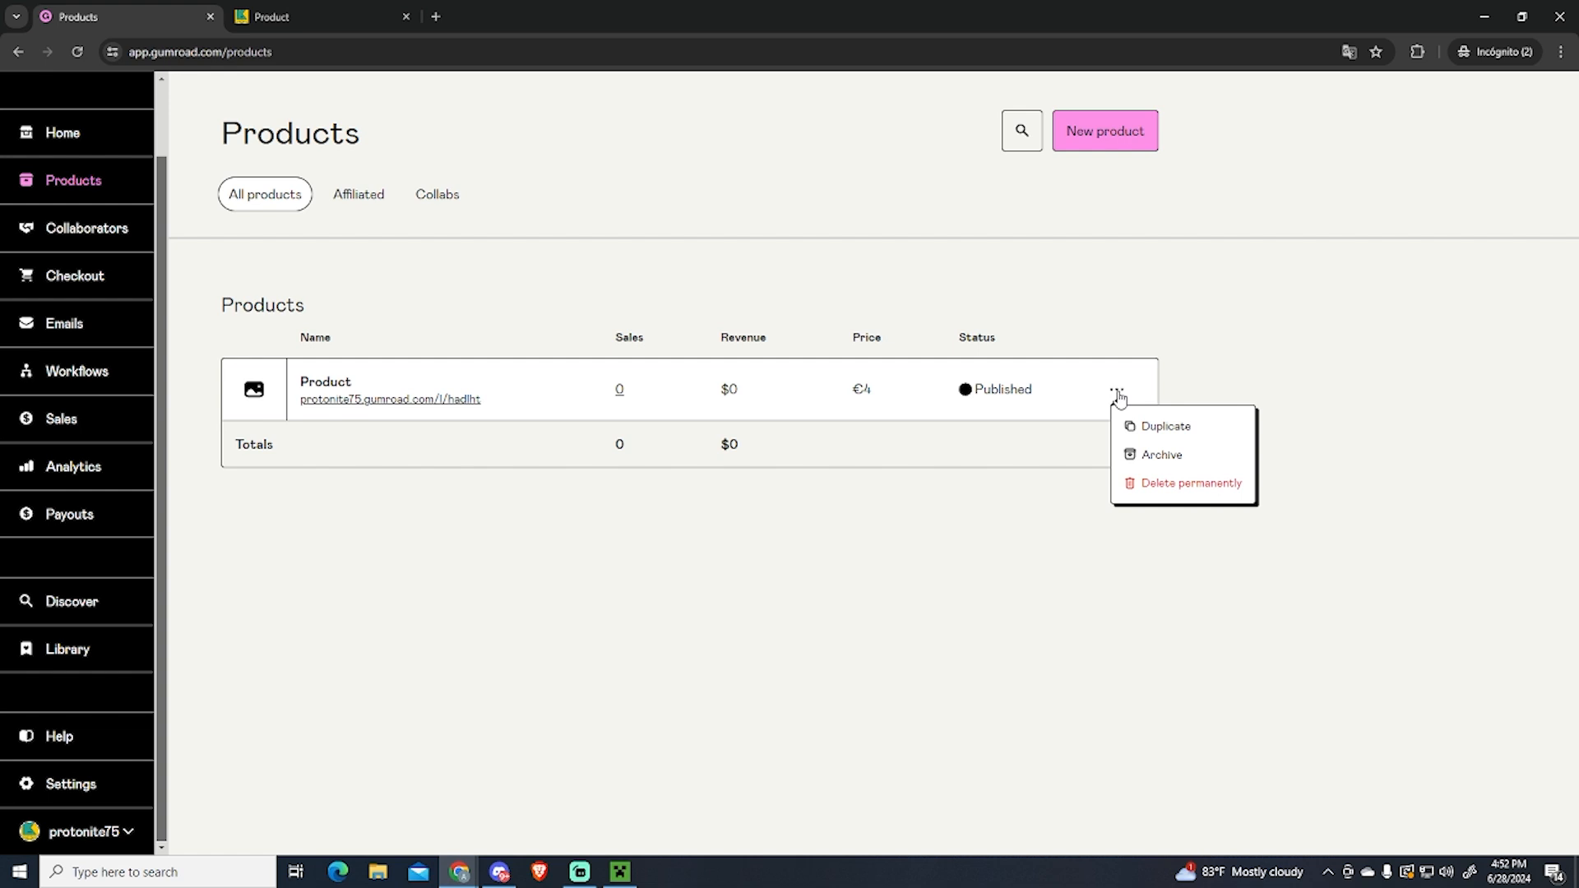
mouse_move(1188, 482)
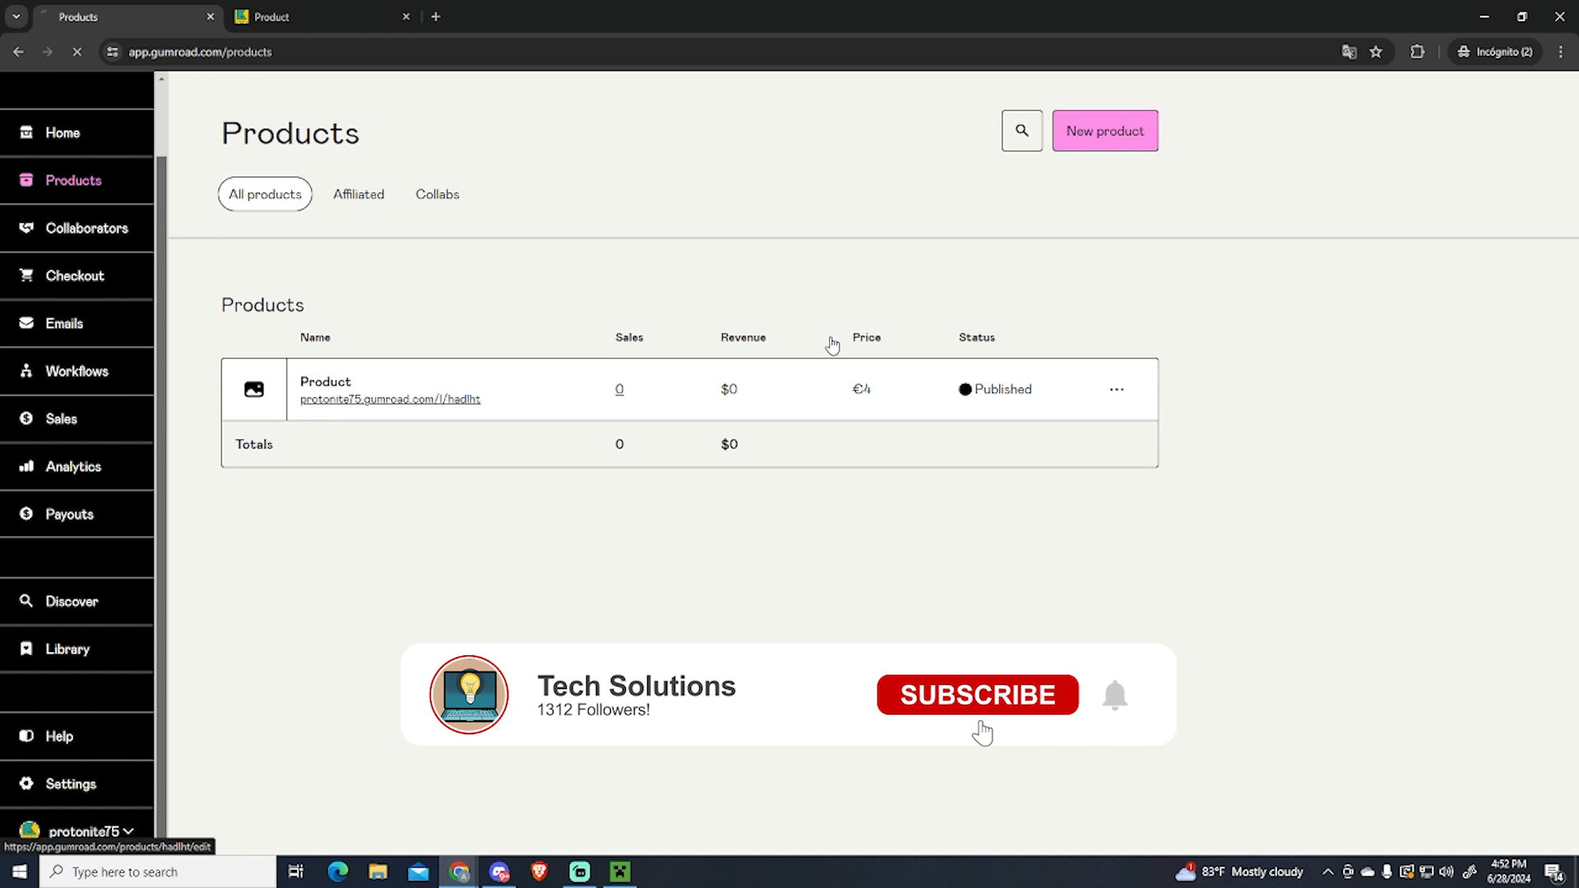
left_click(324, 389)
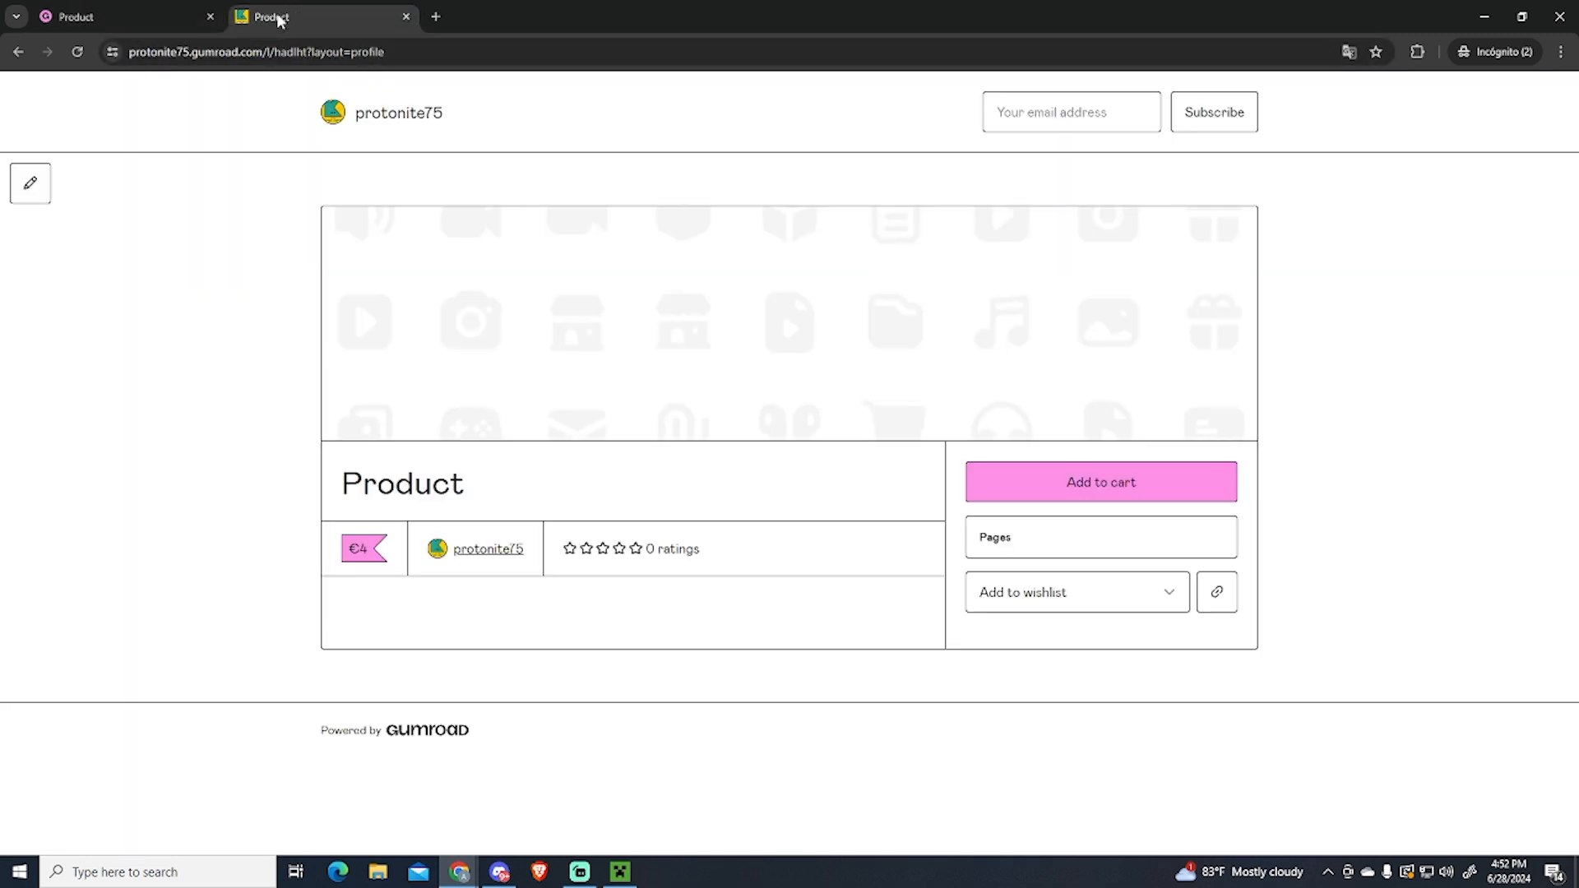
mouse_move(374, 123)
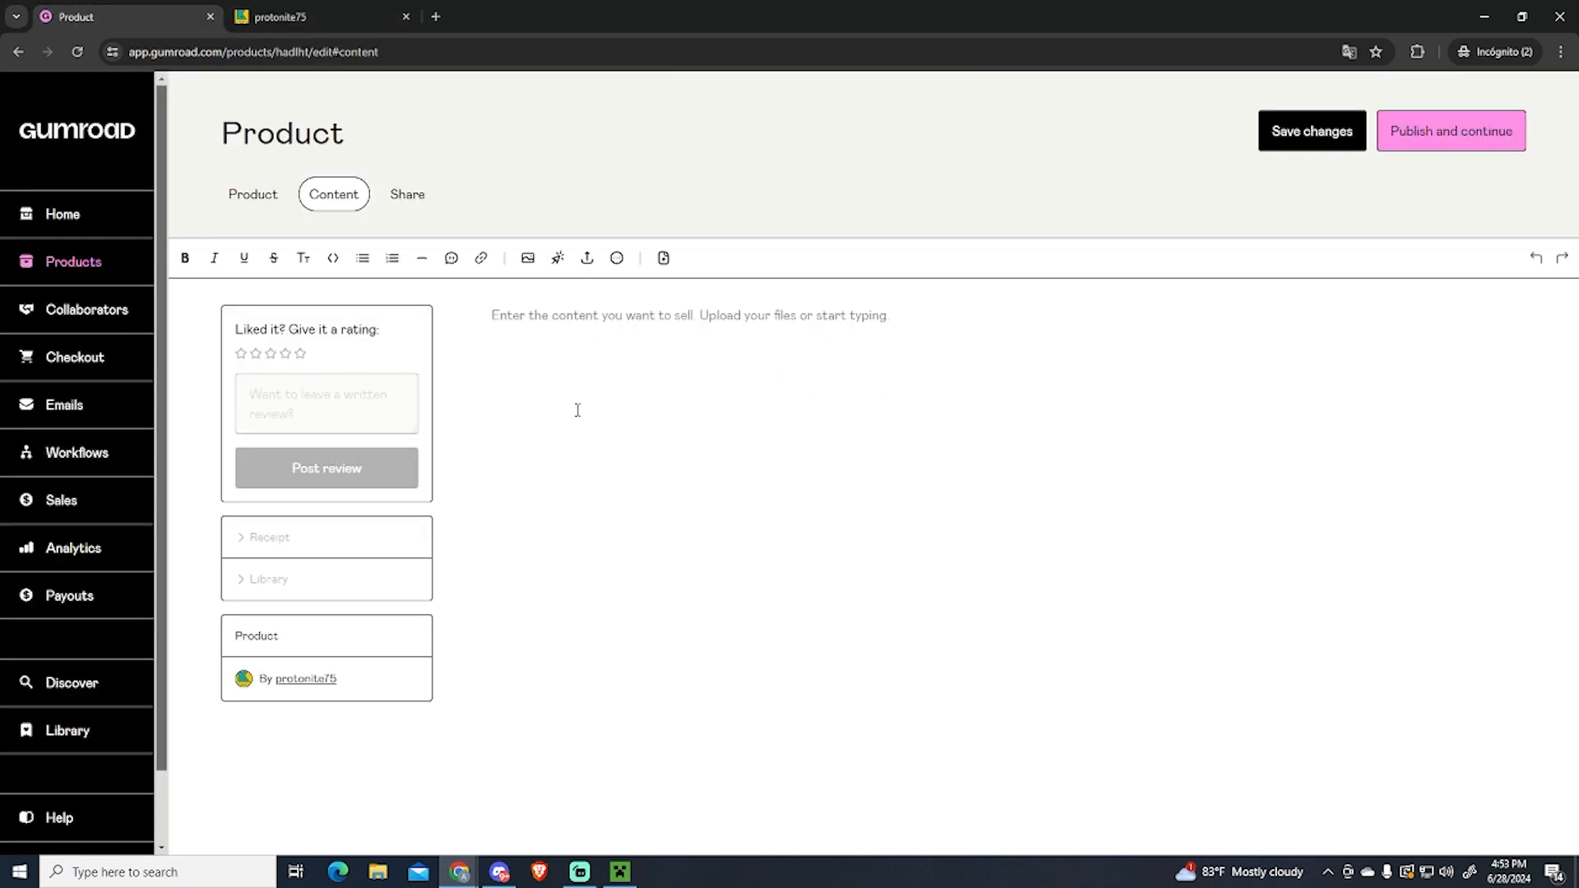
left_click(74, 262)
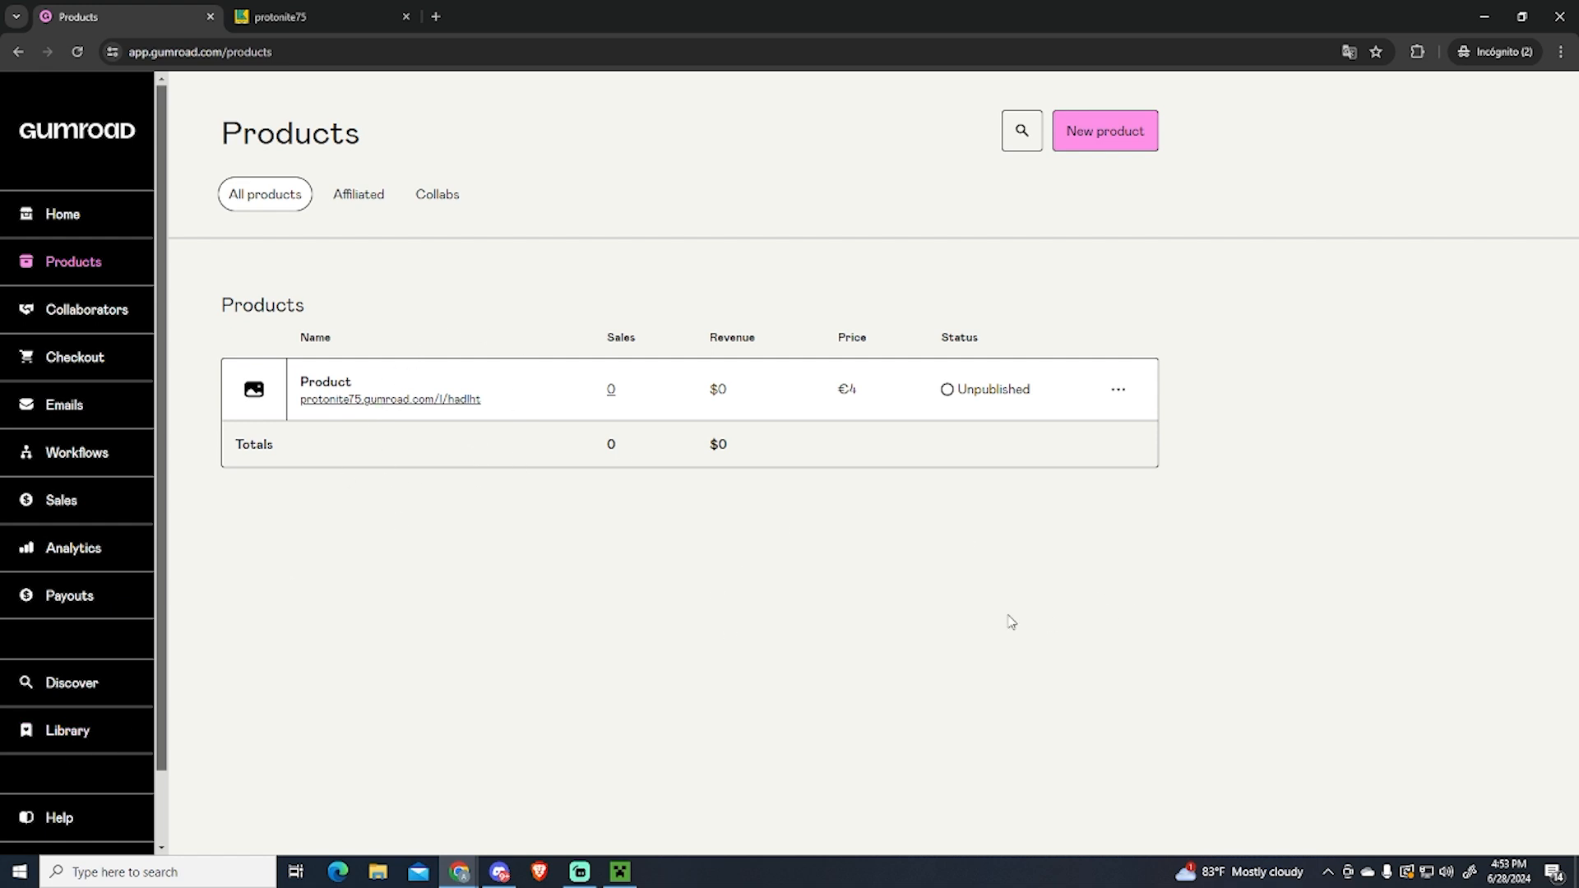
left_click(326, 389)
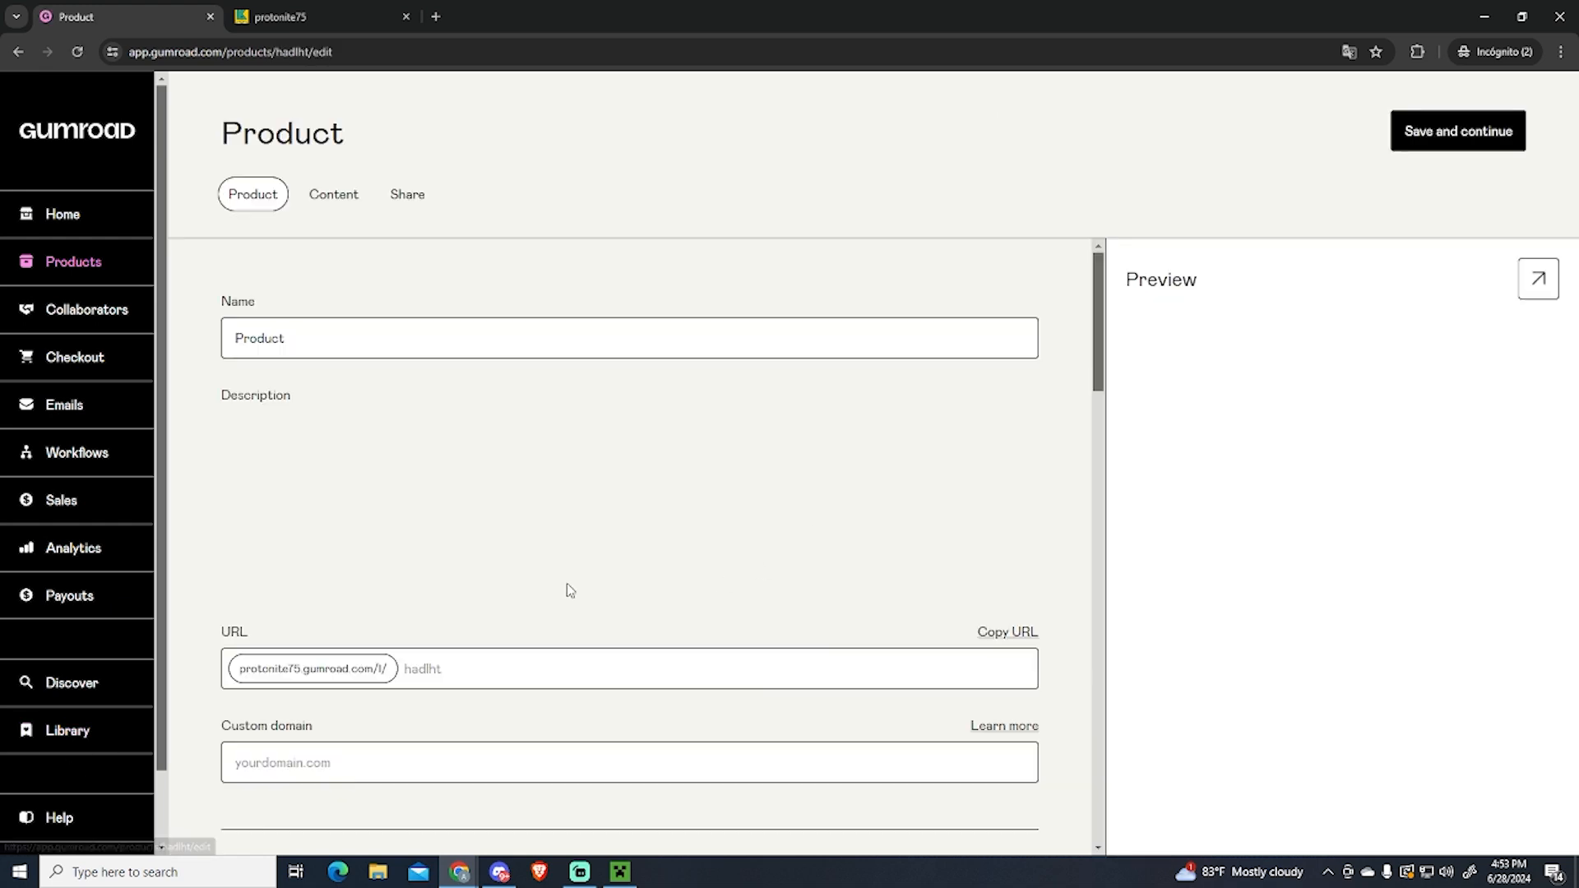
scroll("down", 3)
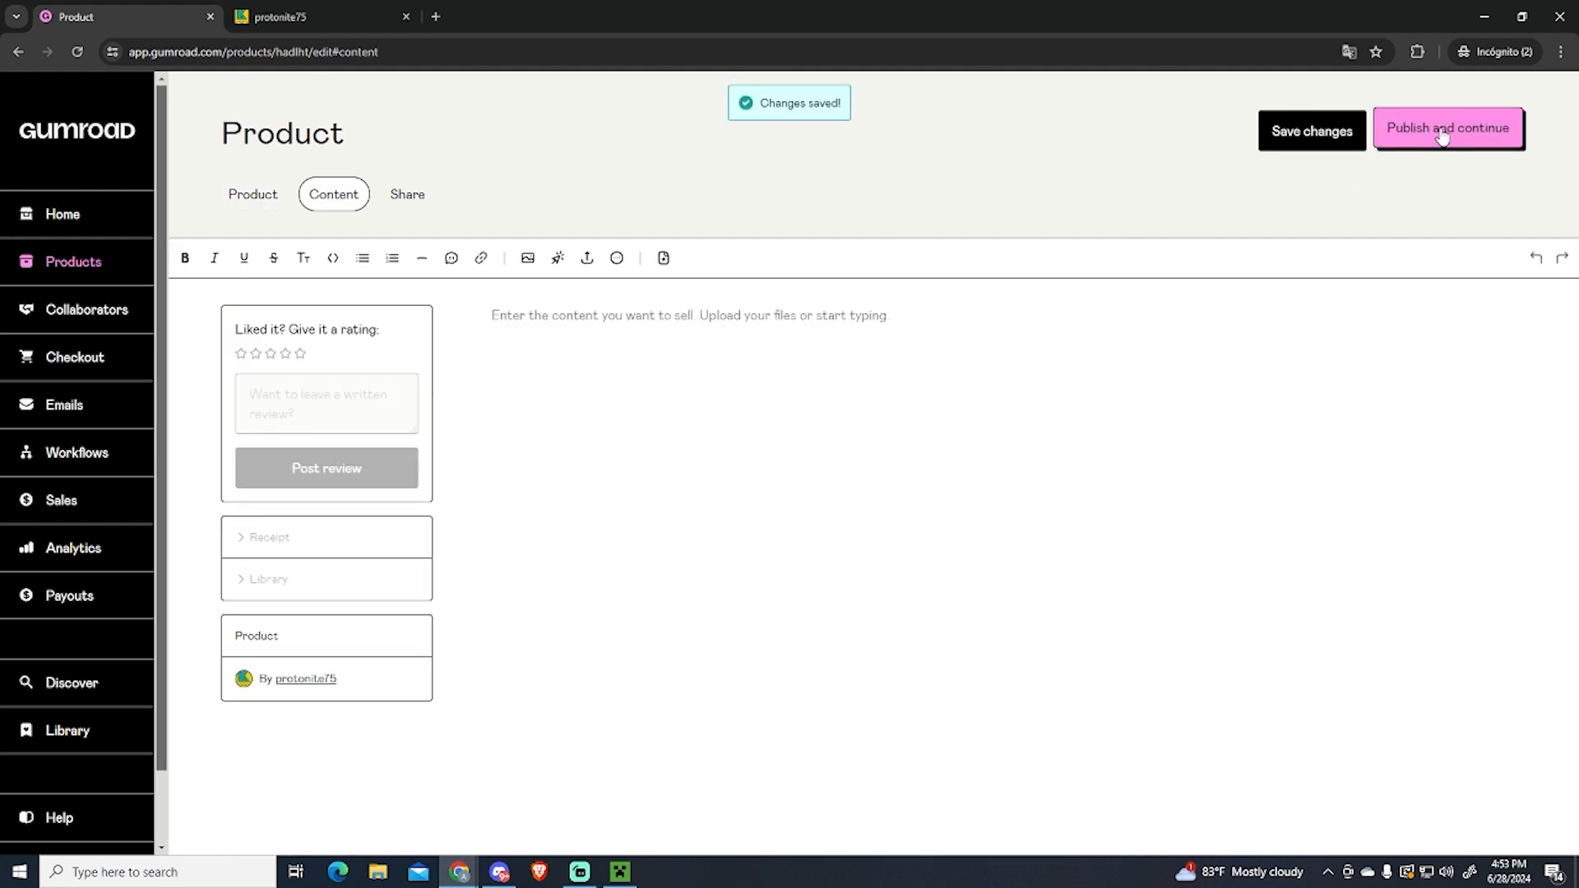
left_click(1447, 128)
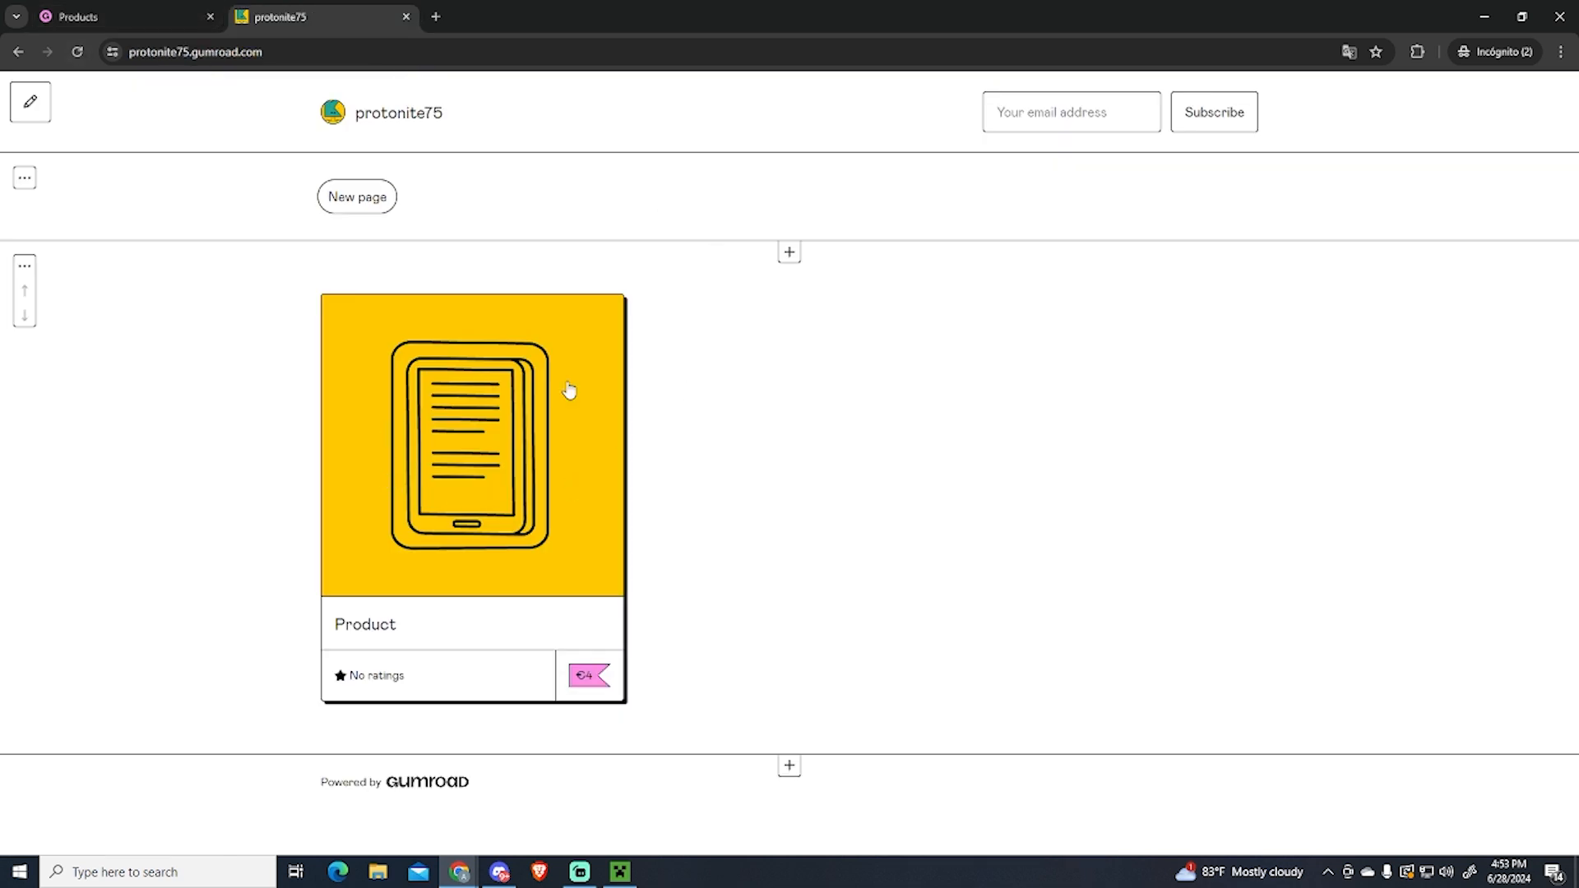
left_click(120, 17)
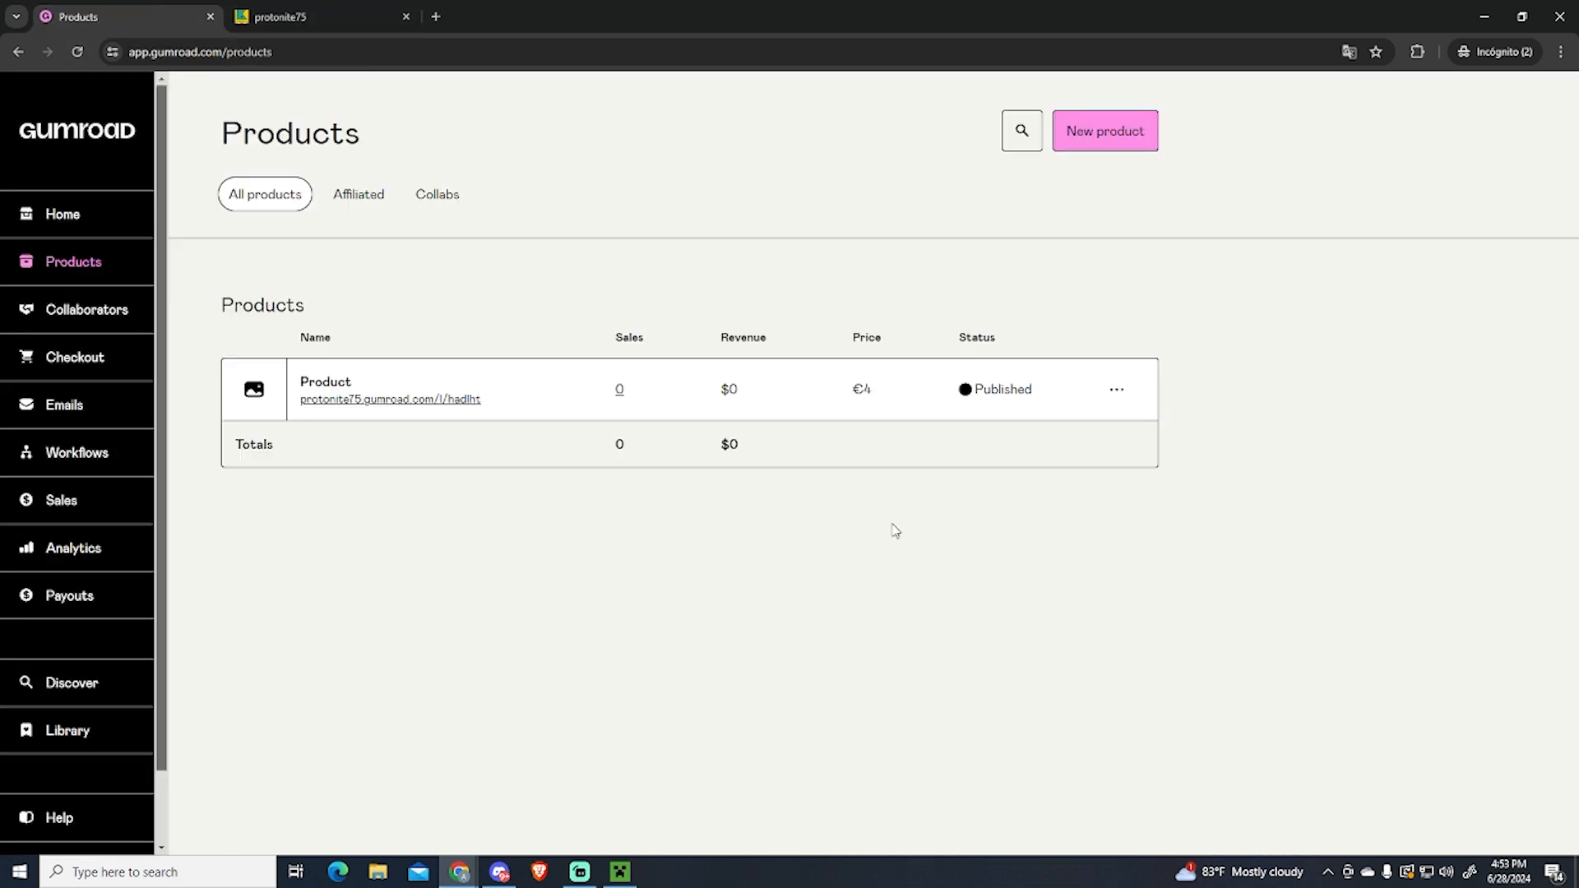
mouse_move(1117, 406)
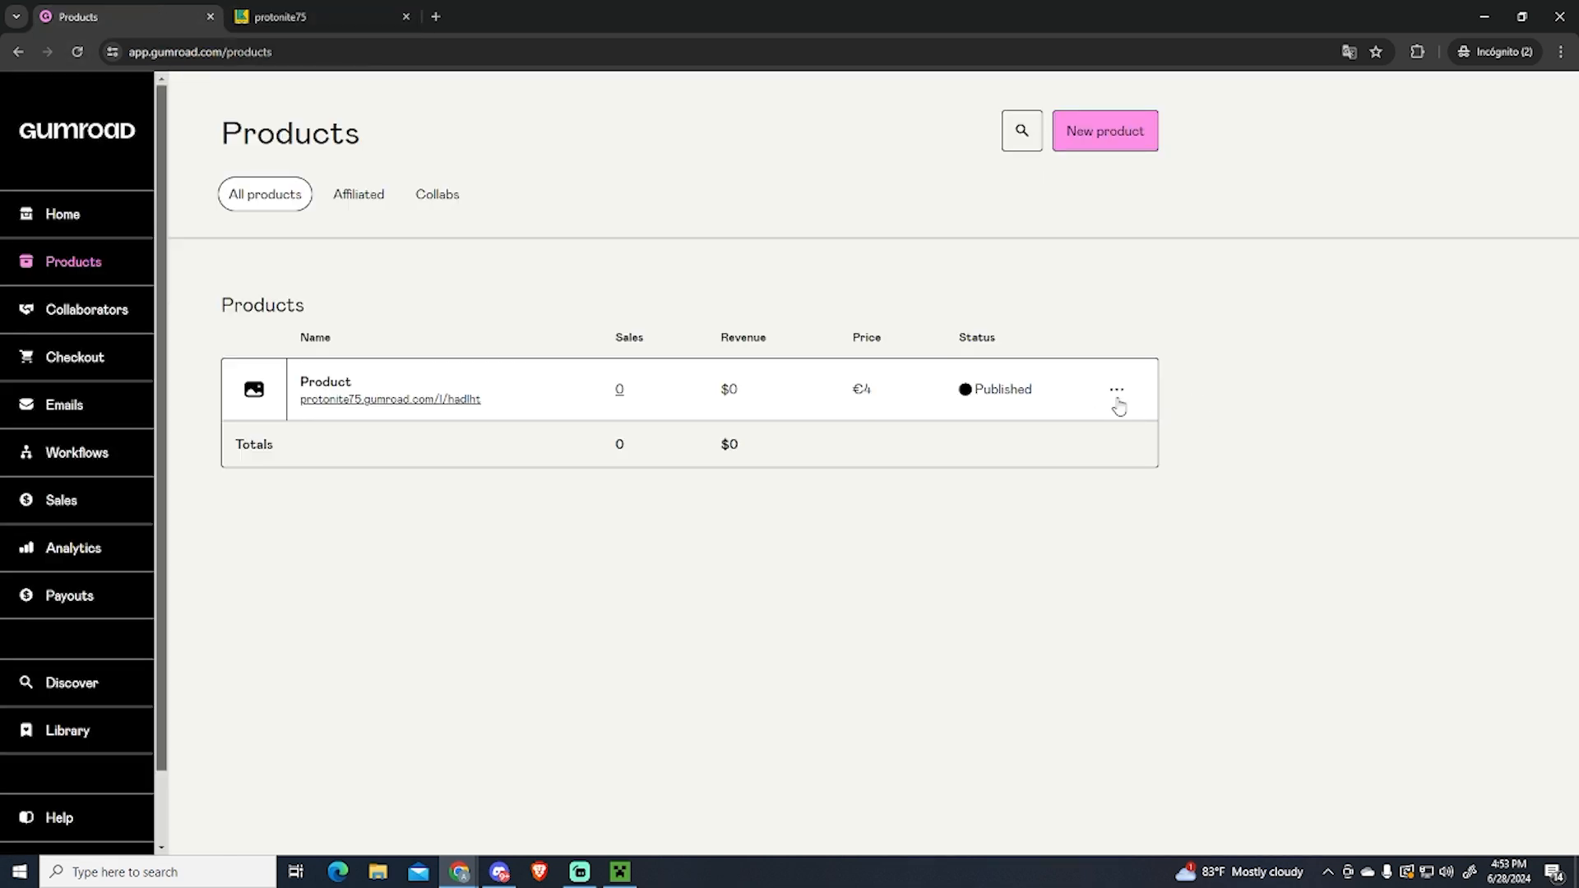
Step: Delete the test Product permanently from the row menu and check the public profile now shows no products
left_click(1115, 390)
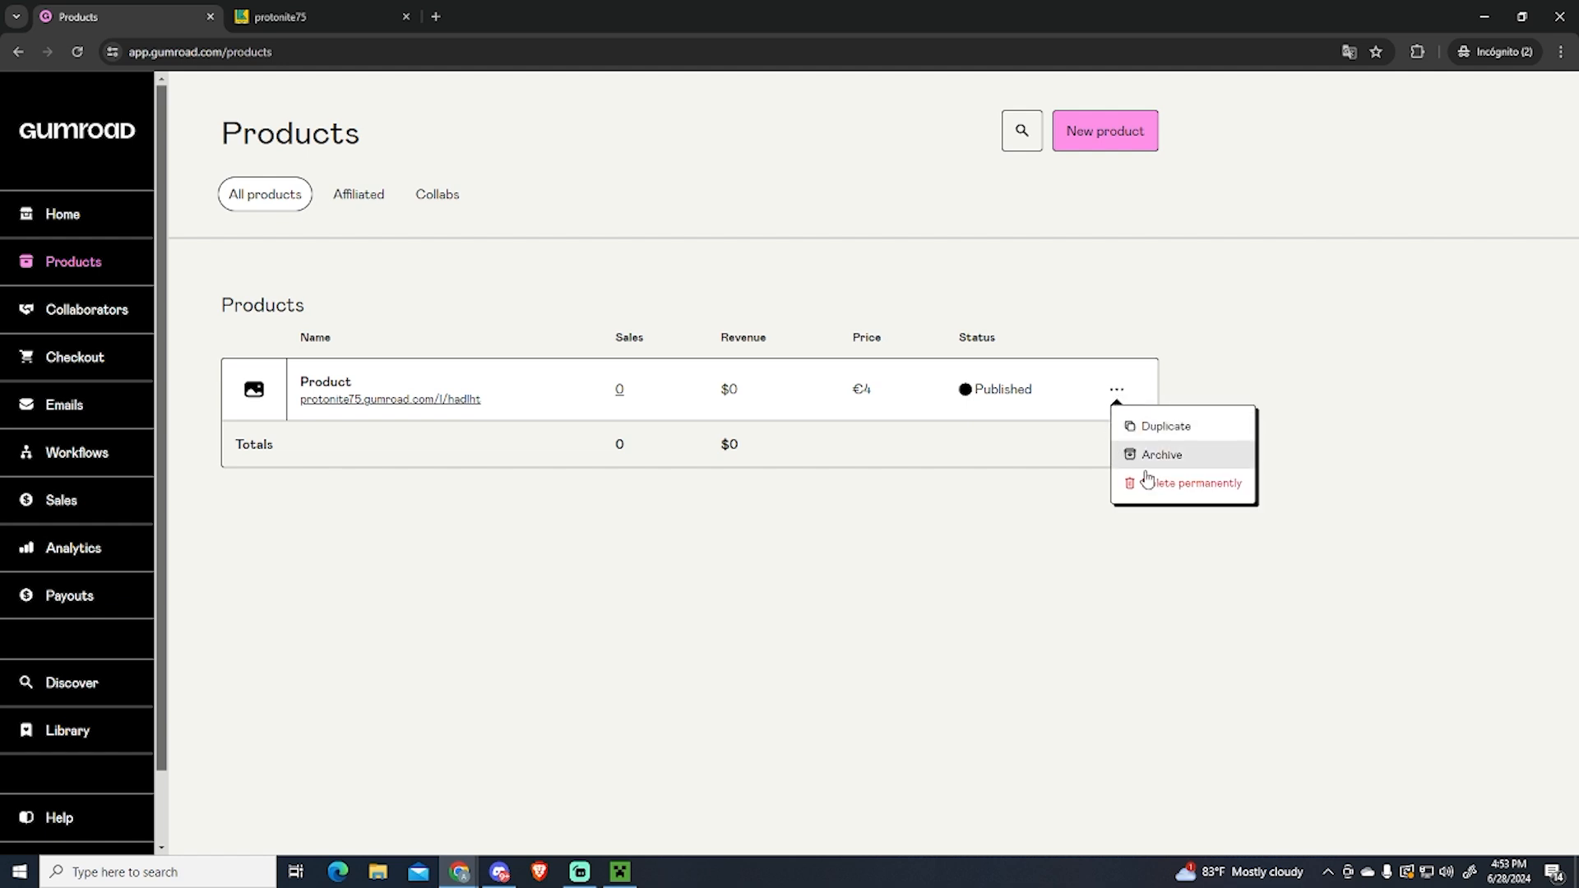
mouse_move(1160, 490)
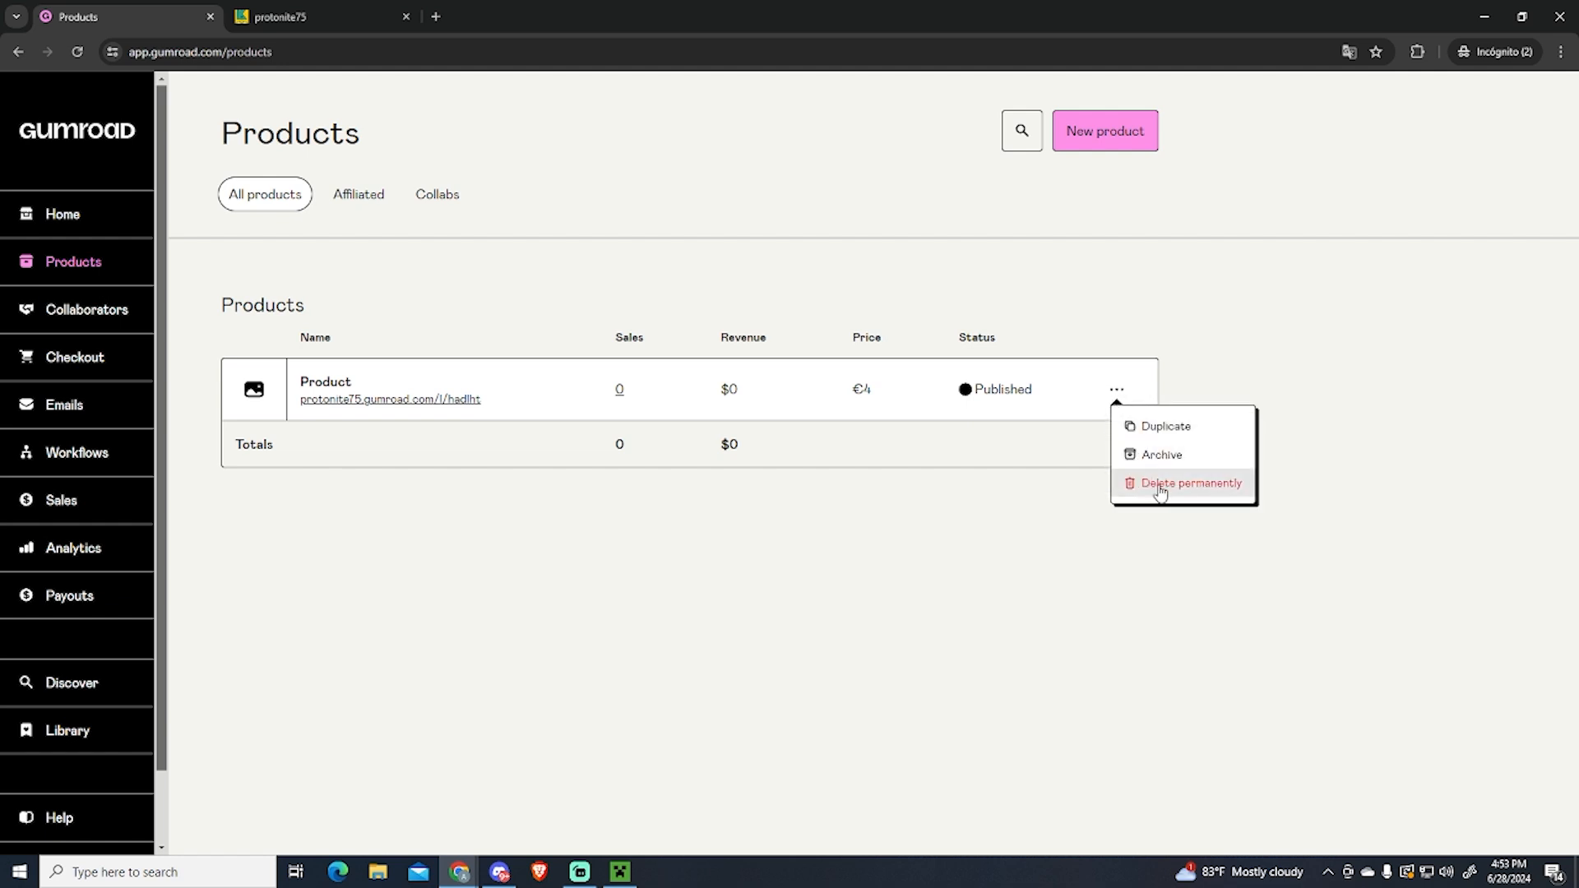
left_click(1191, 482)
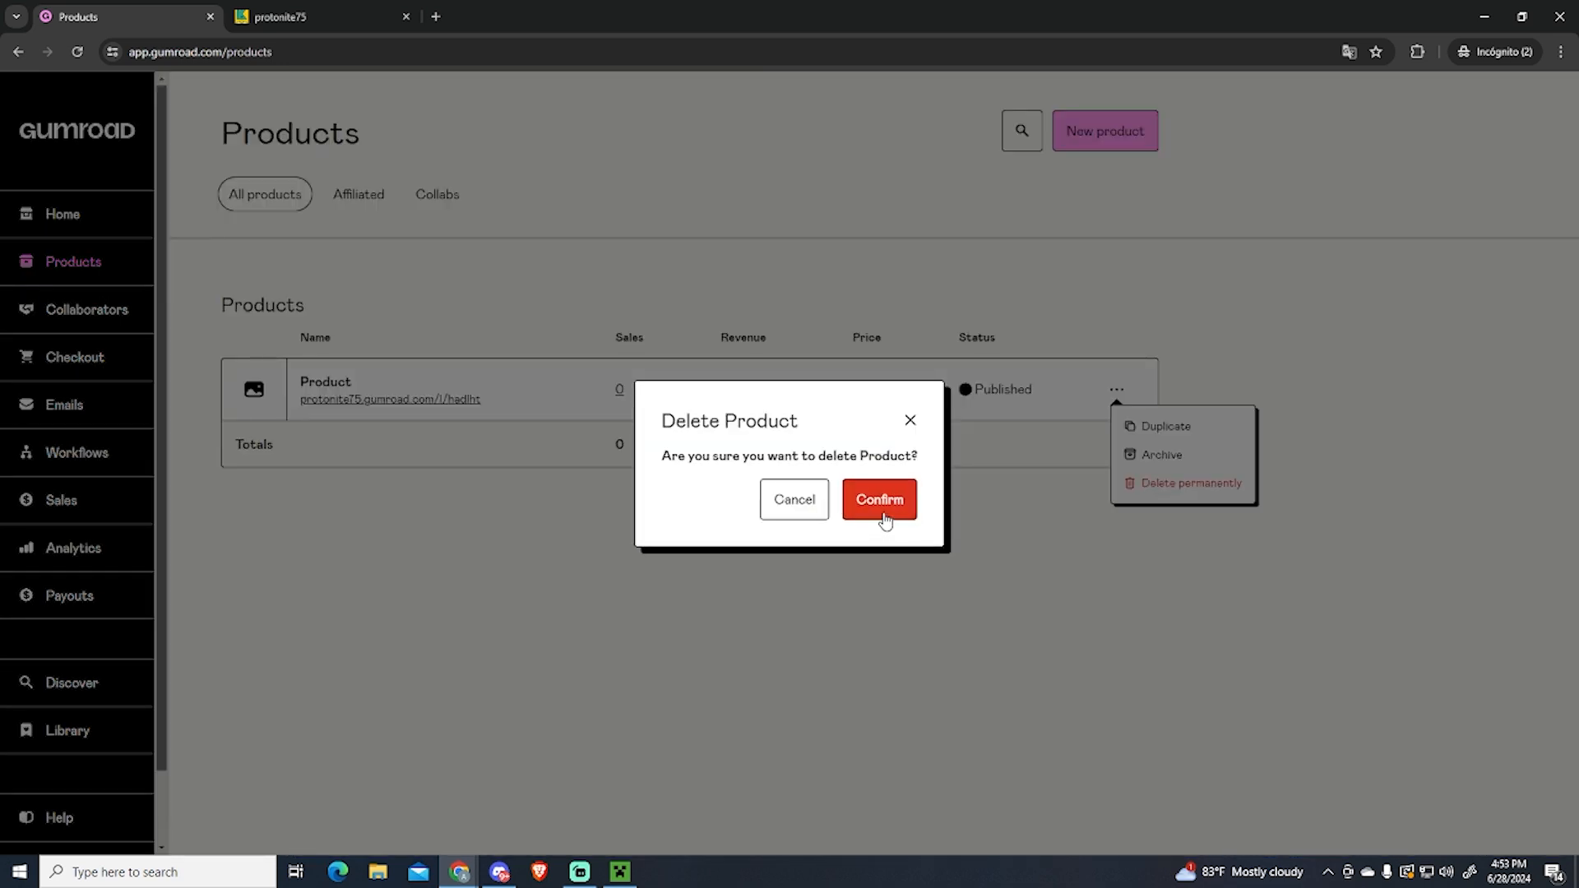
left_click(877, 500)
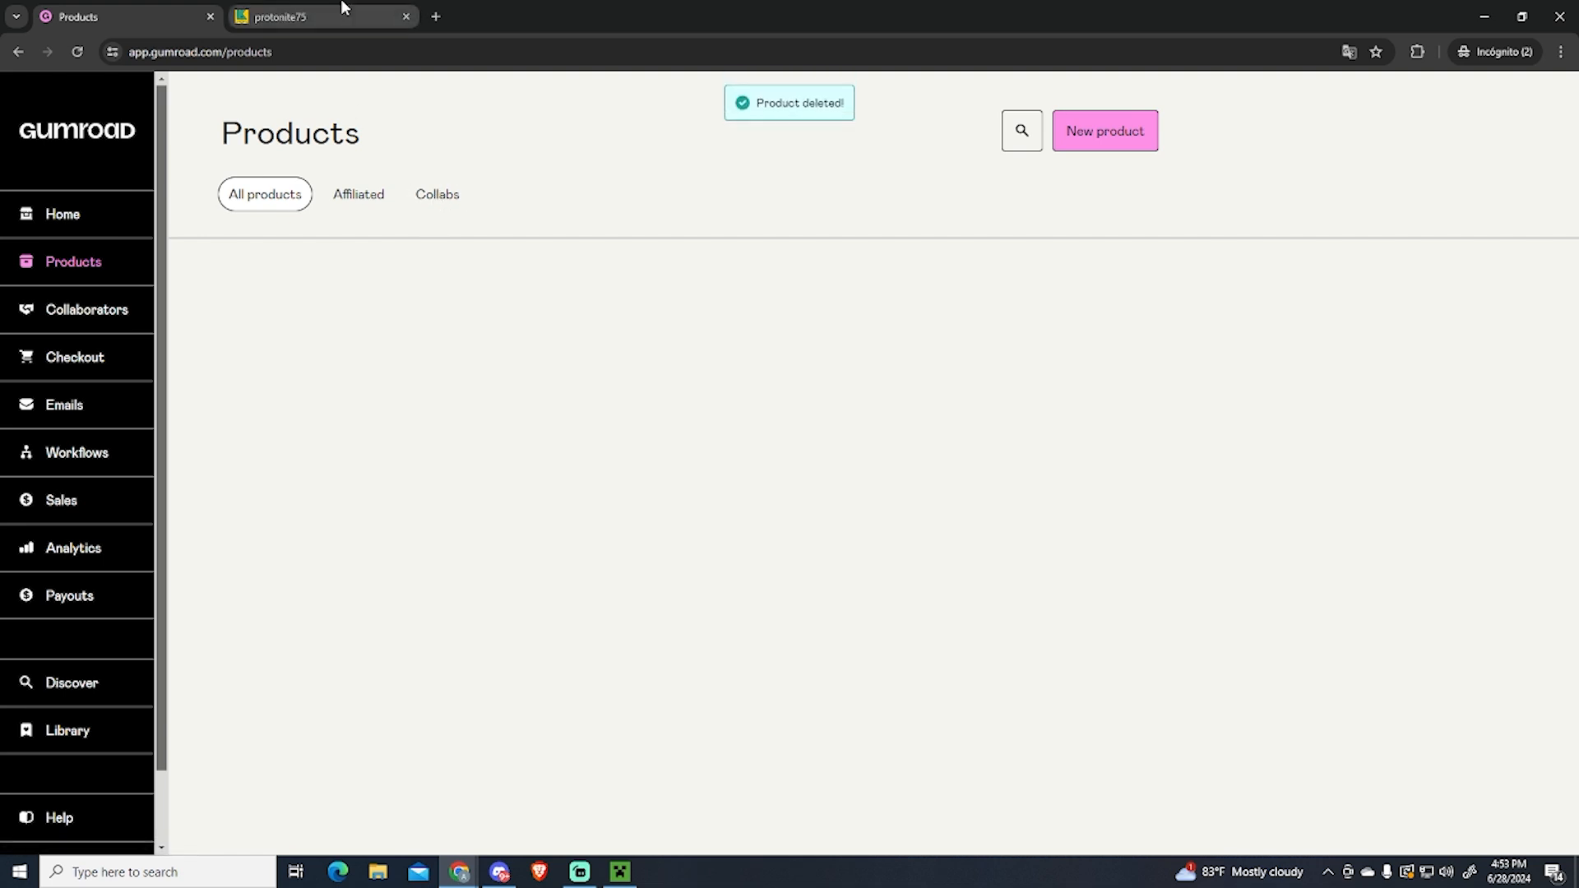
left_click(318, 16)
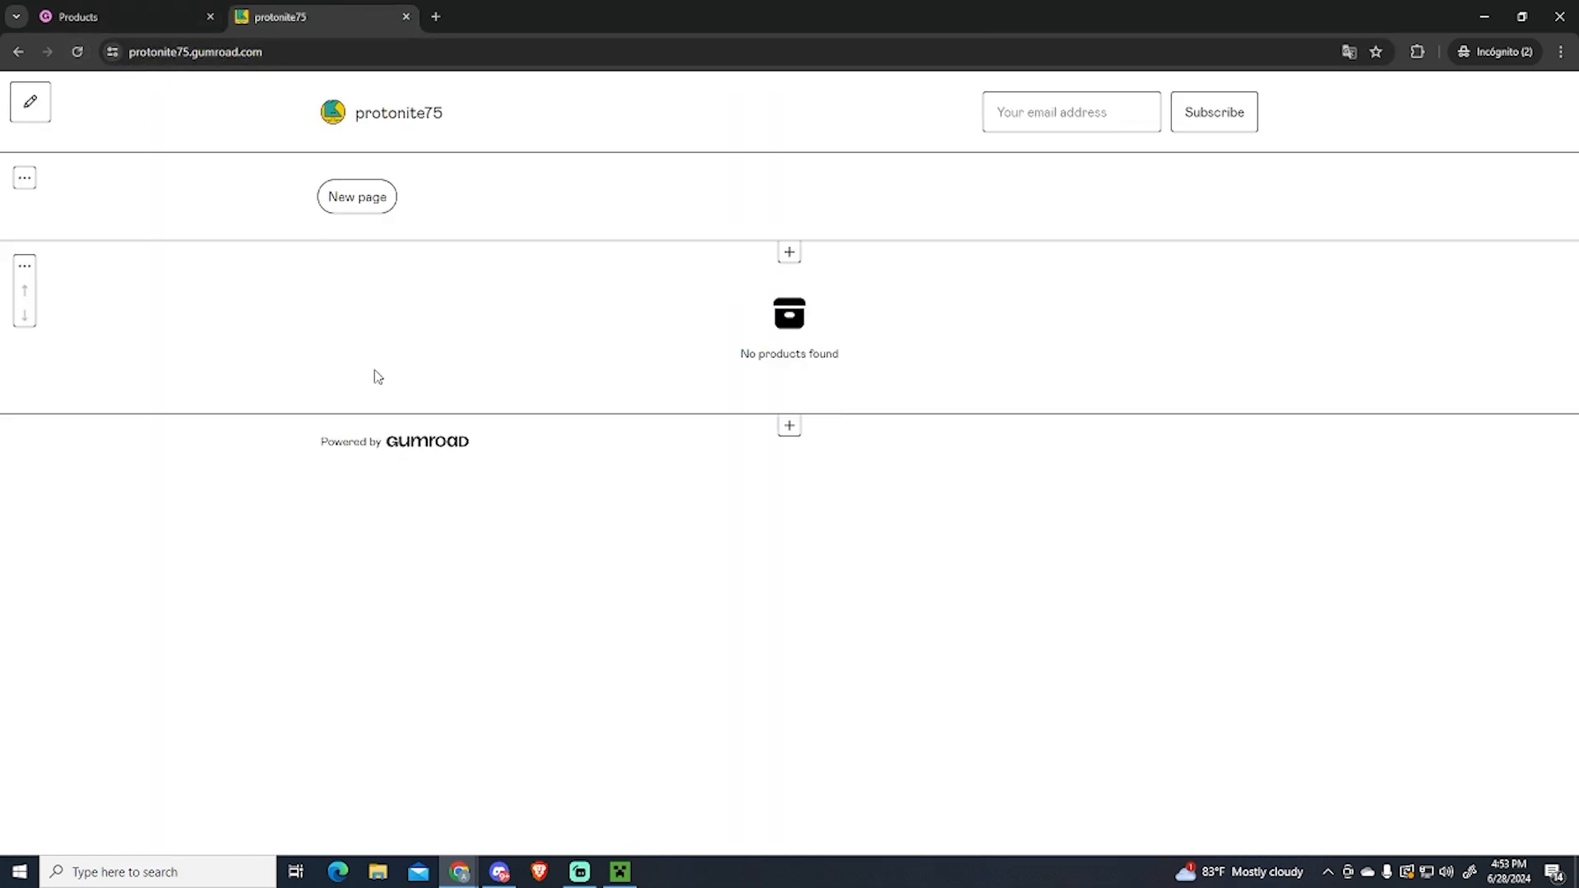